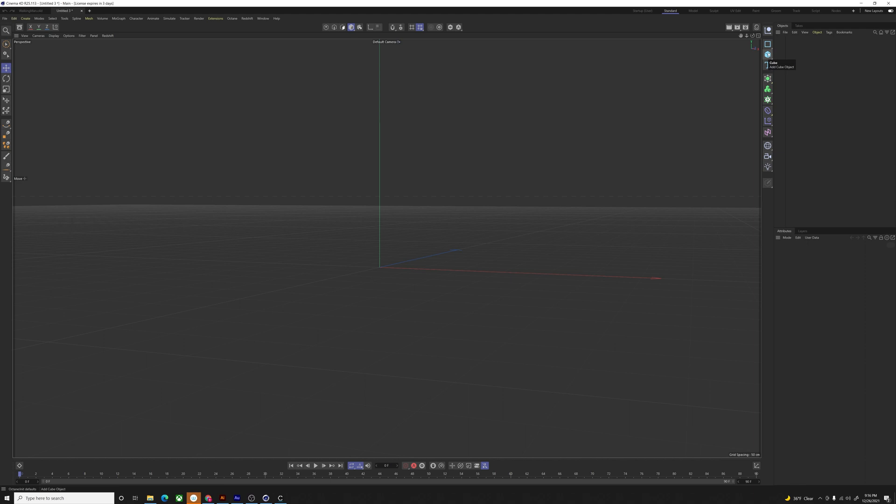
Add a Sphere primitive with default radius and segments to the empty scene
click(769, 54)
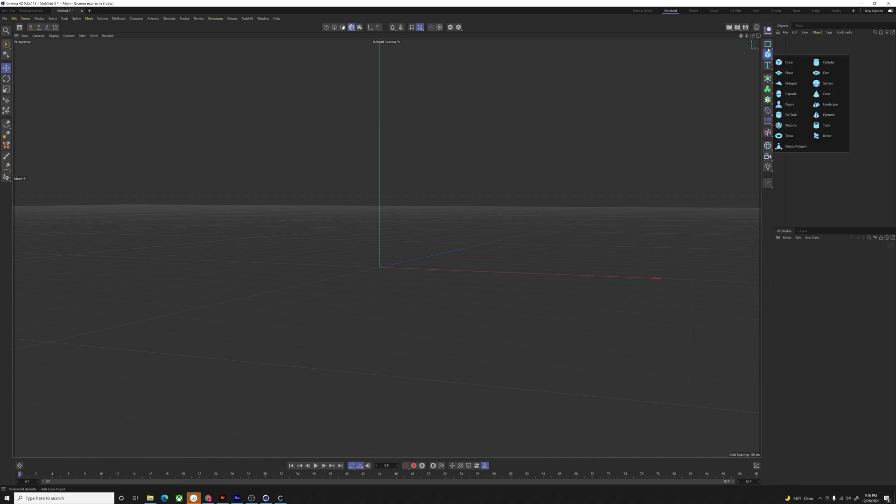
click(827, 84)
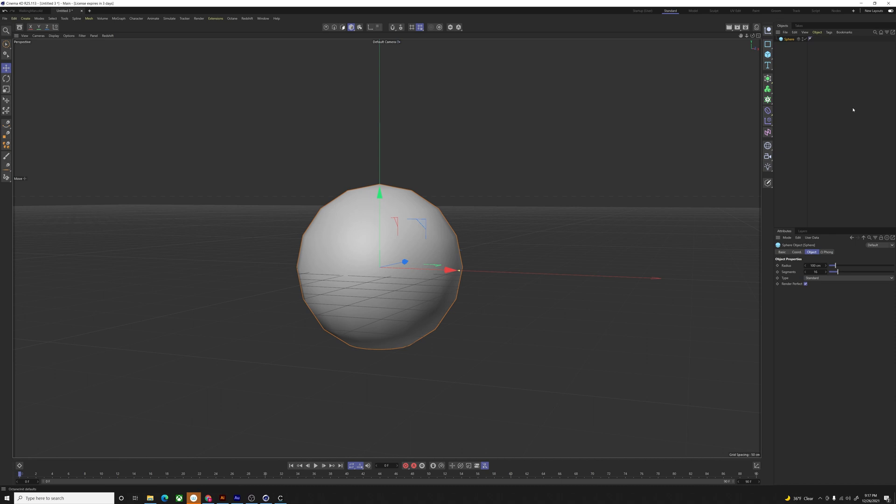
mouse_move(761, 79)
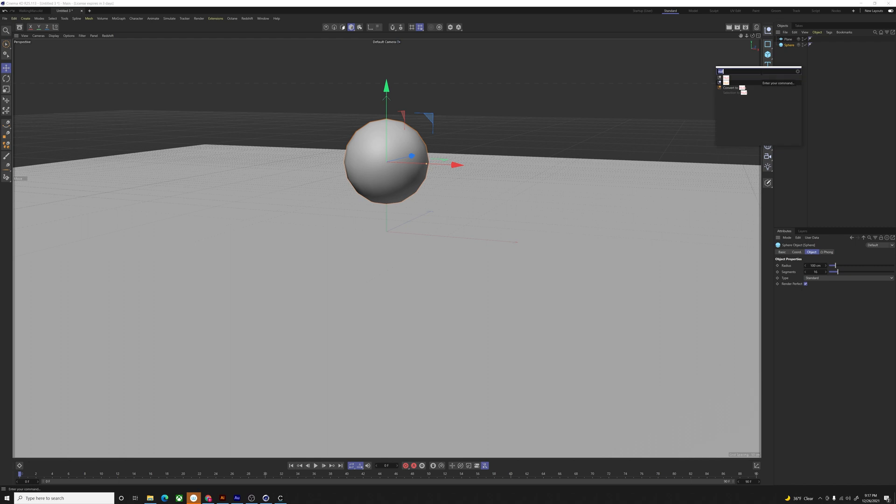
Wrap the sphere in a MoGraph Cloner set to Grid mode with wider spacing
text(C)
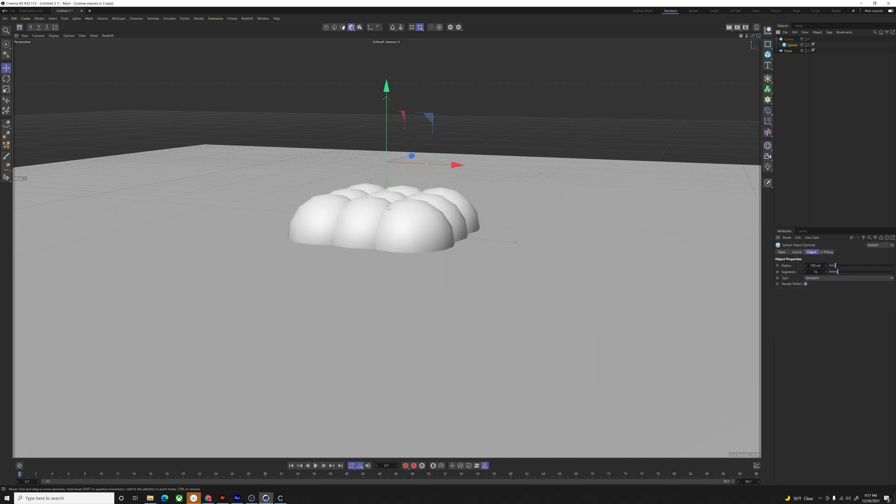
click(789, 39)
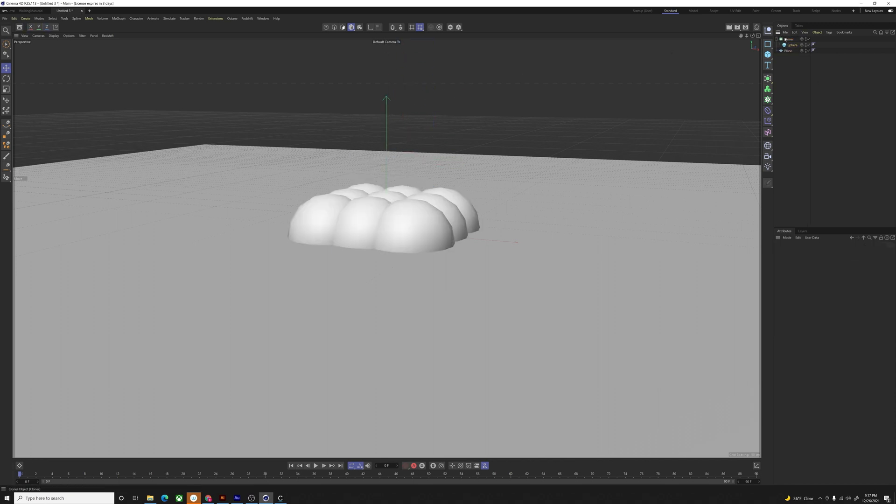
click(789, 39)
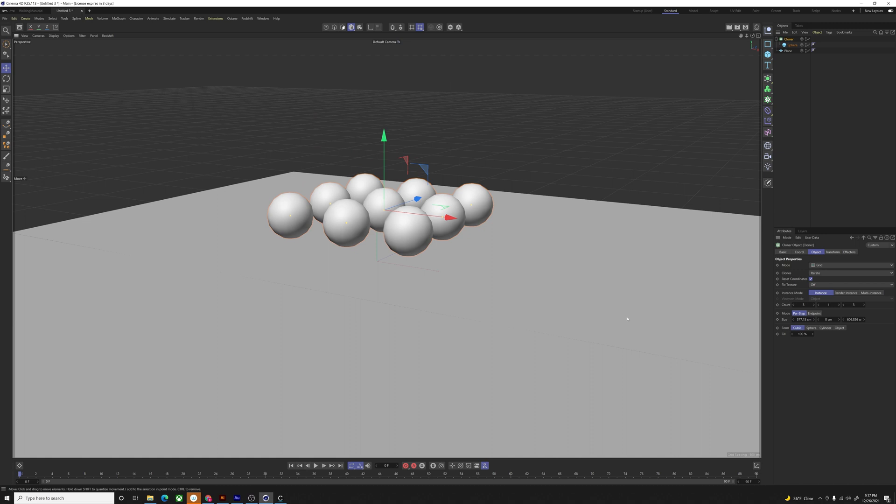
click(854, 319)
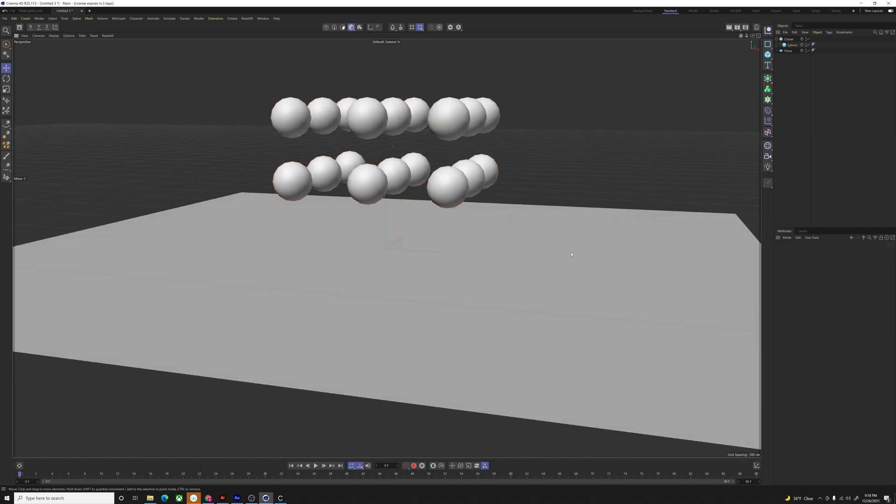
Tag the floor plane as a Collider Body and the Cloner as a rigid dynamics body
click(789, 50)
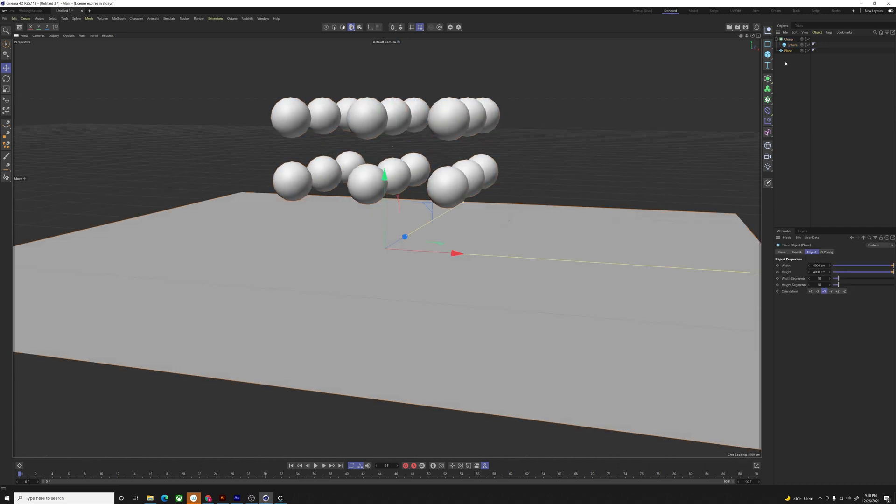
click(789, 51)
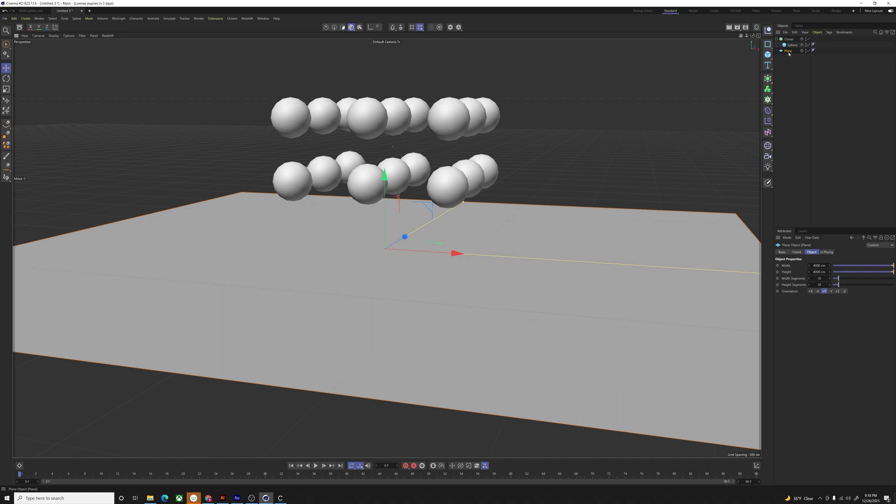
right_click(791, 50)
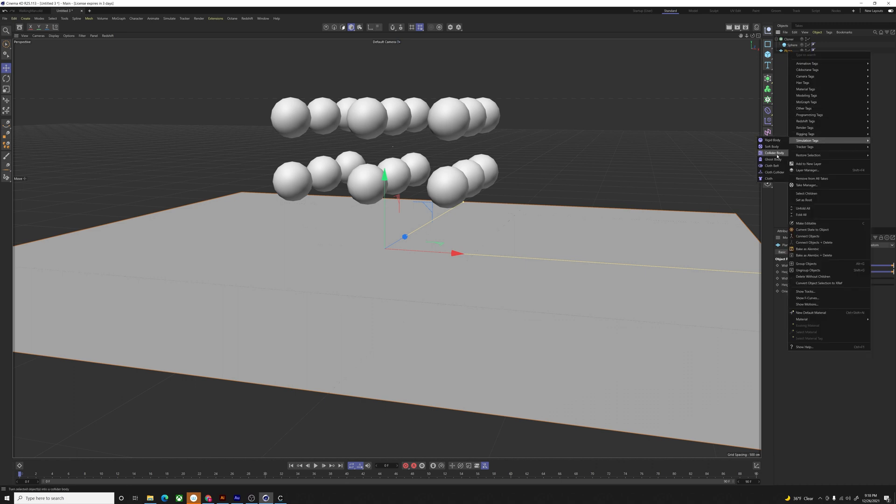
click(774, 153)
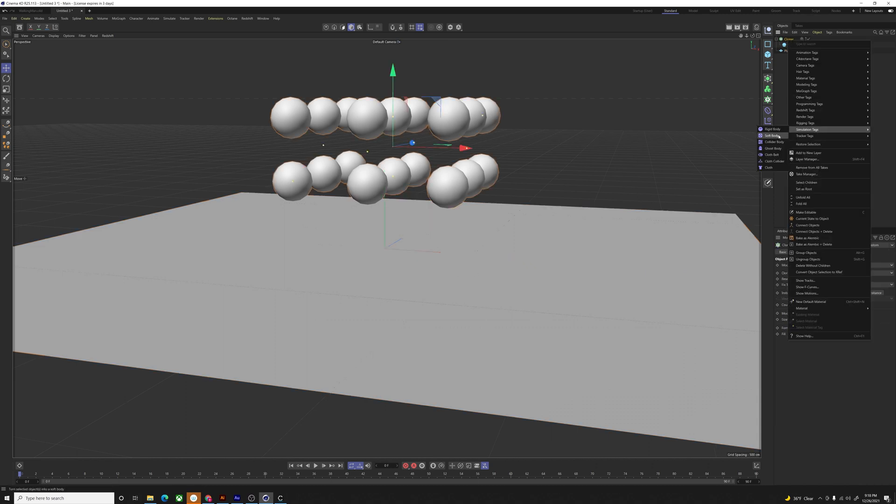
click(773, 136)
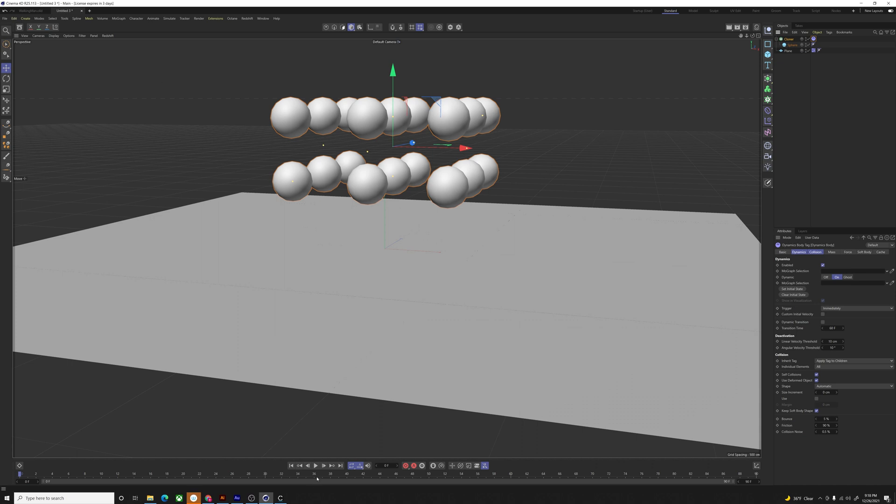
Play back the simulation of the spheres falling, then select the Sphere
click(316, 465)
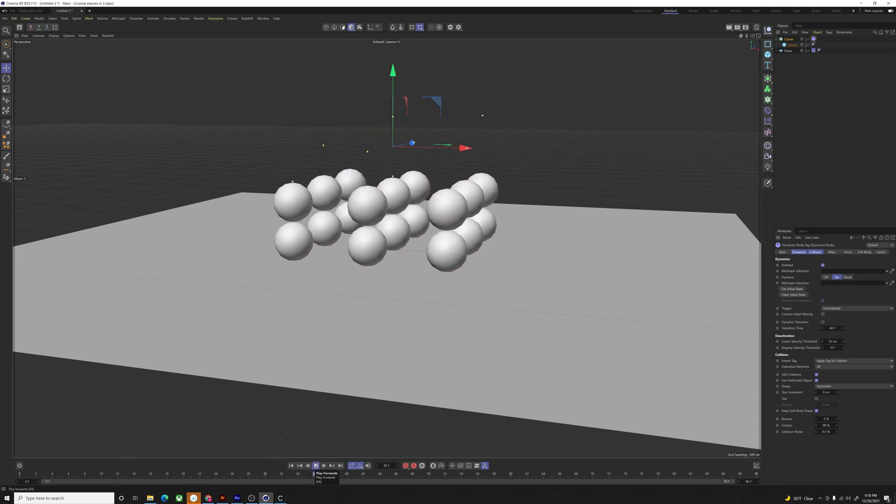
click(315, 466)
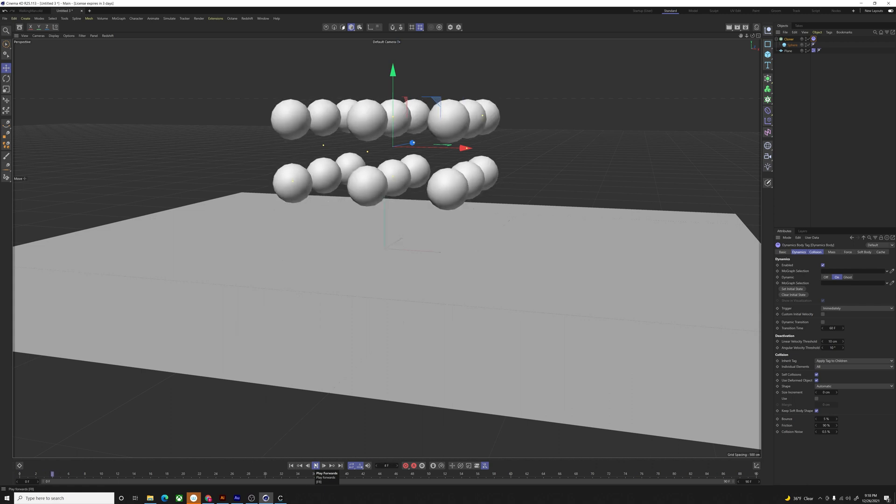
click(316, 465)
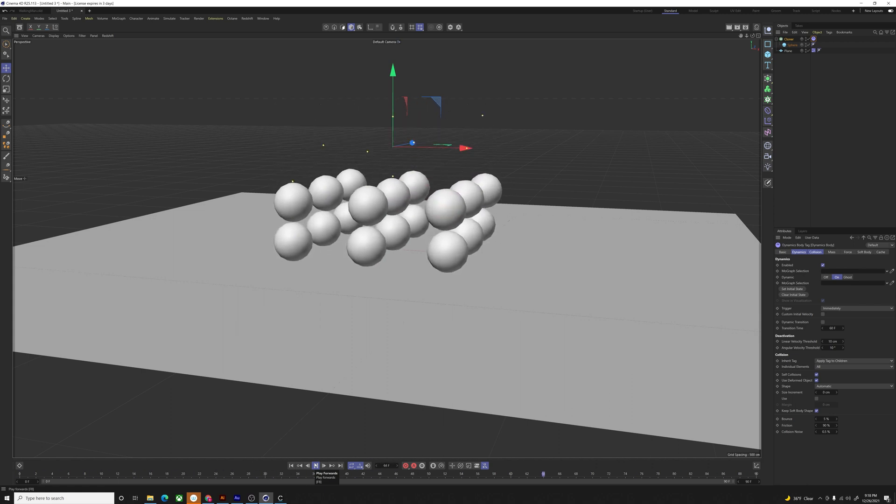
click(315, 466)
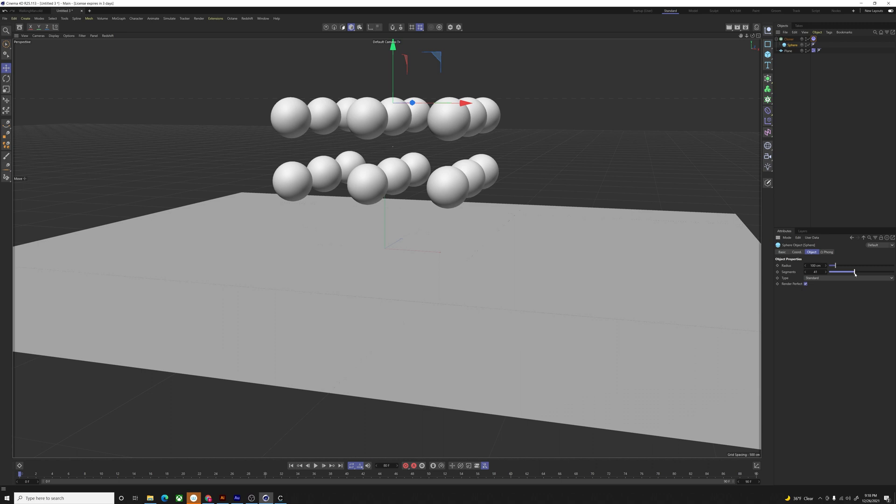
Add a Random effector to the Cloner with position and uniform scale randomization
click(789, 38)
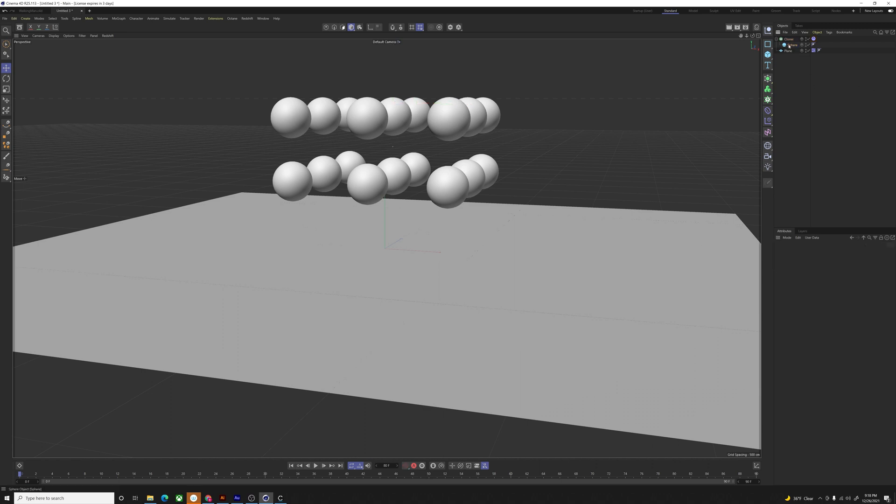
click(789, 38)
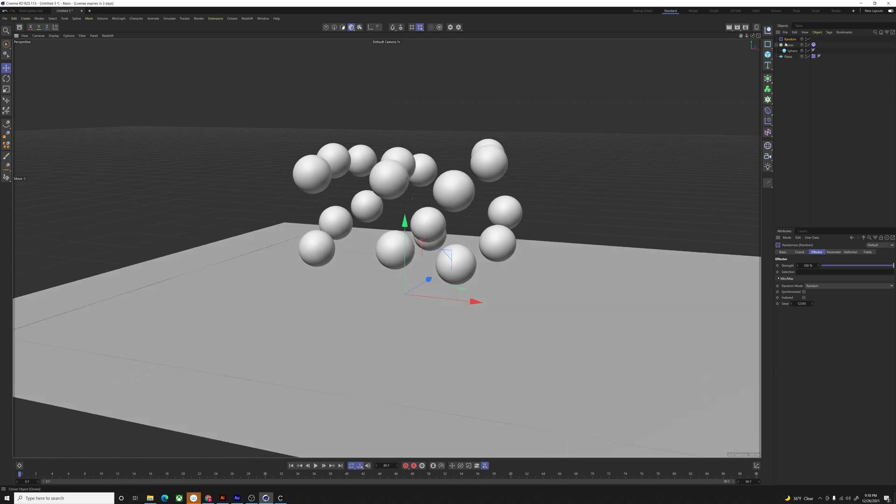
click(790, 44)
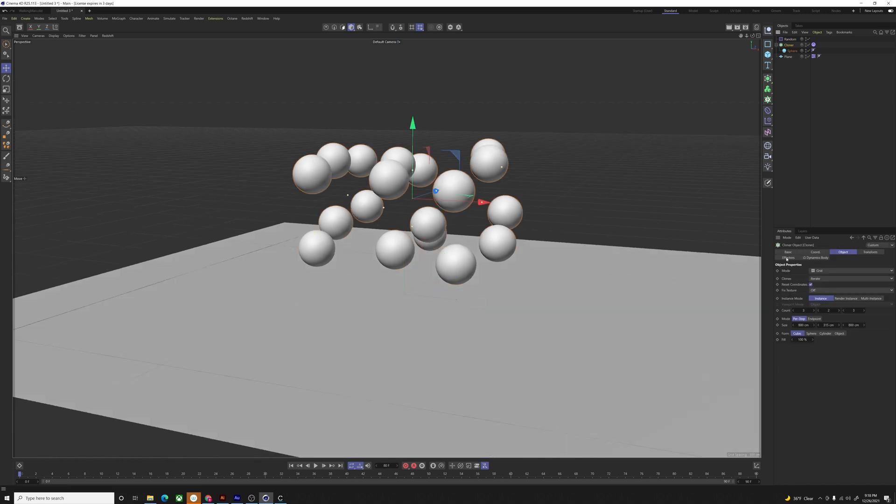
click(789, 258)
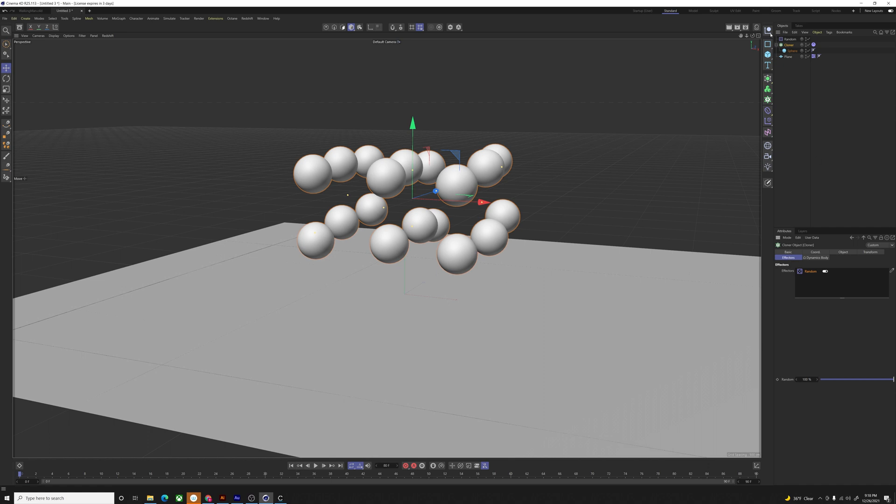
click(791, 39)
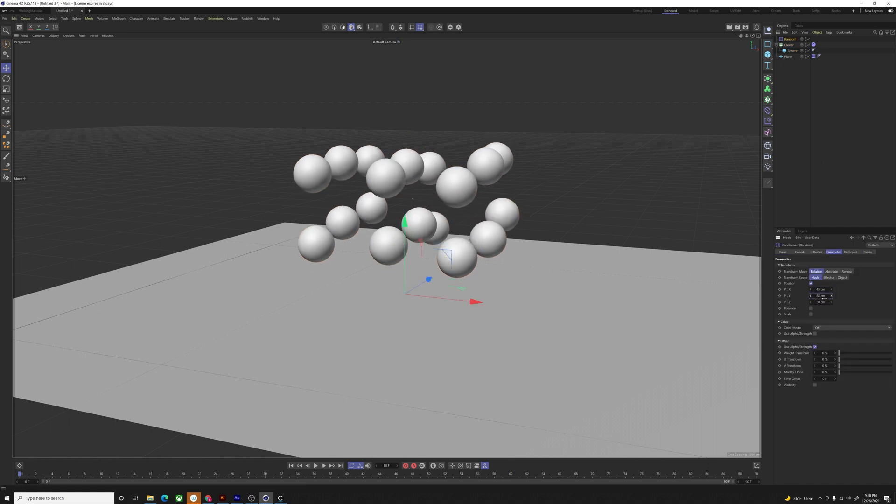
click(812, 314)
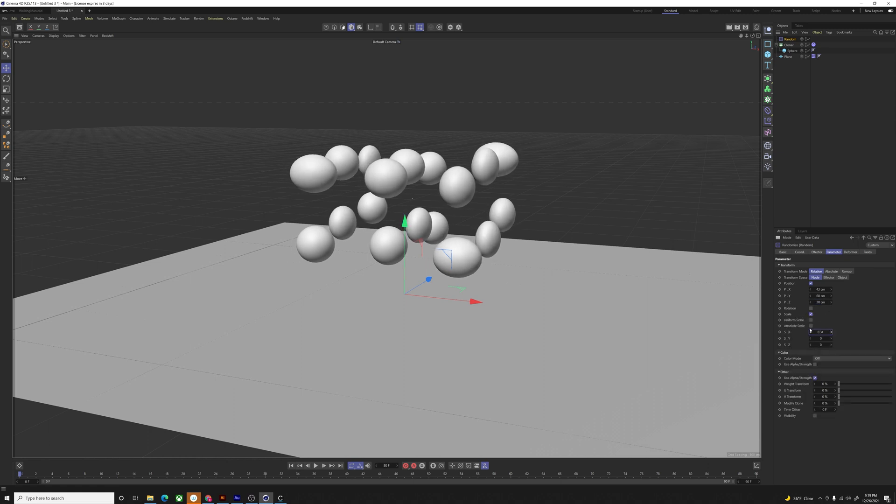
click(810, 326)
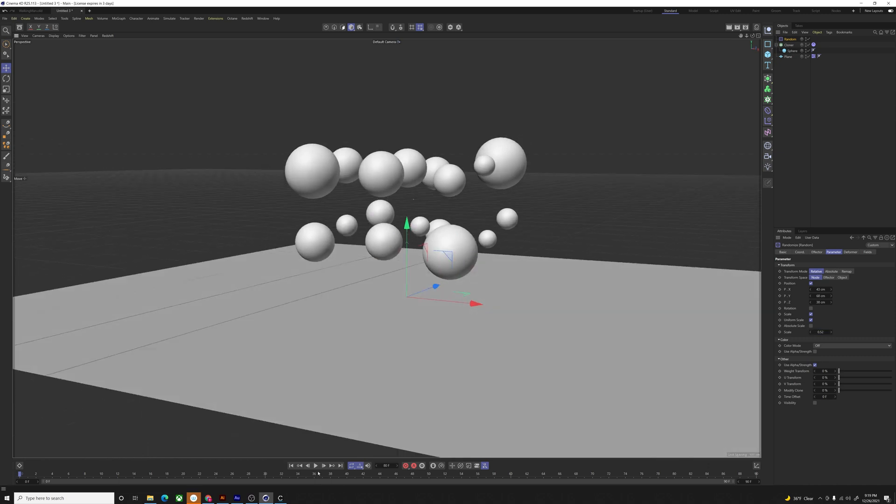
mouse_move(316, 466)
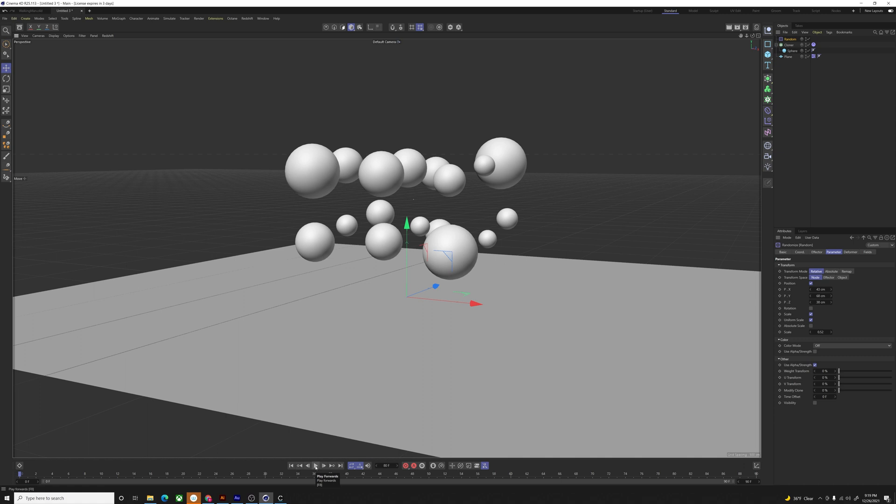
Play and scrub the timeline to view the randomly scattered, resized spheres
click(315, 465)
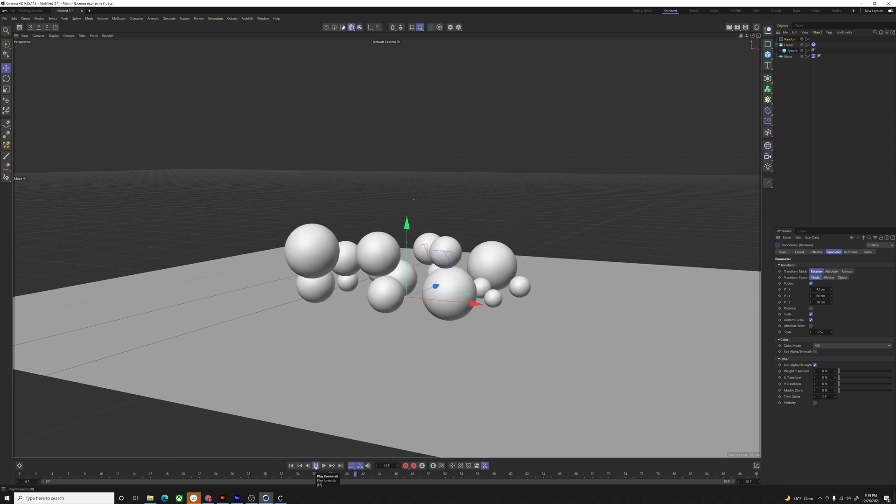
click(315, 466)
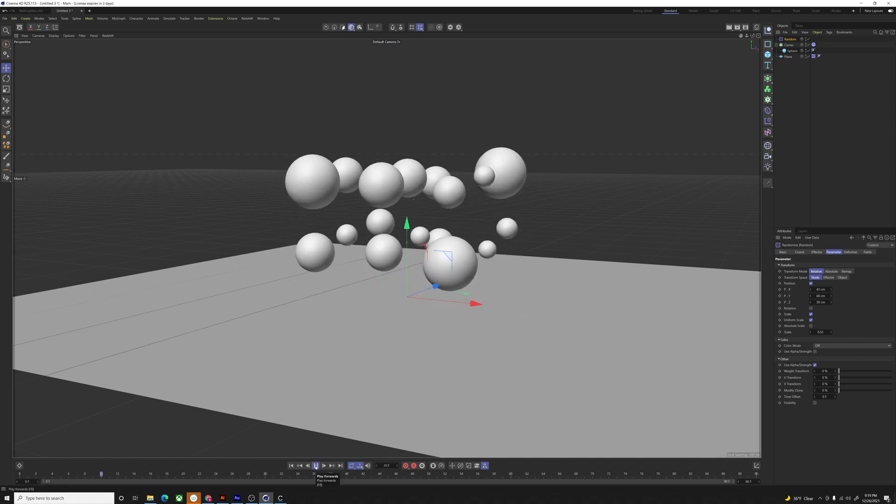
click(315, 465)
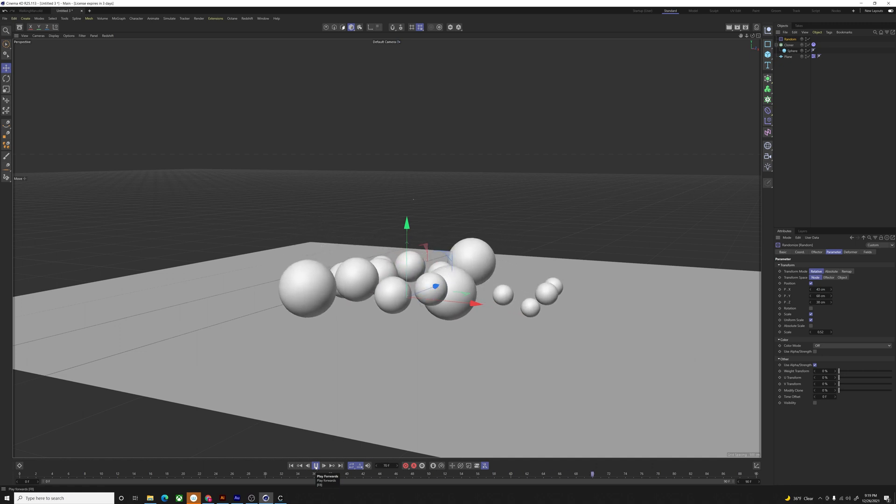
click(290, 466)
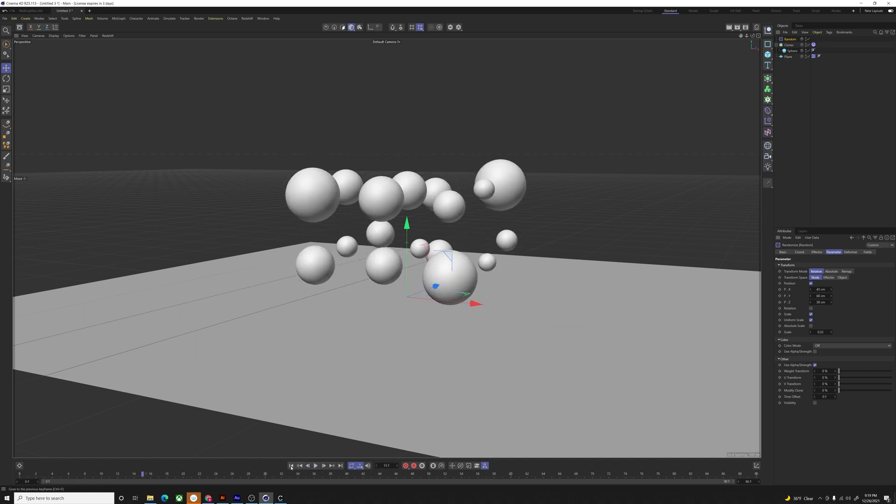
click(789, 45)
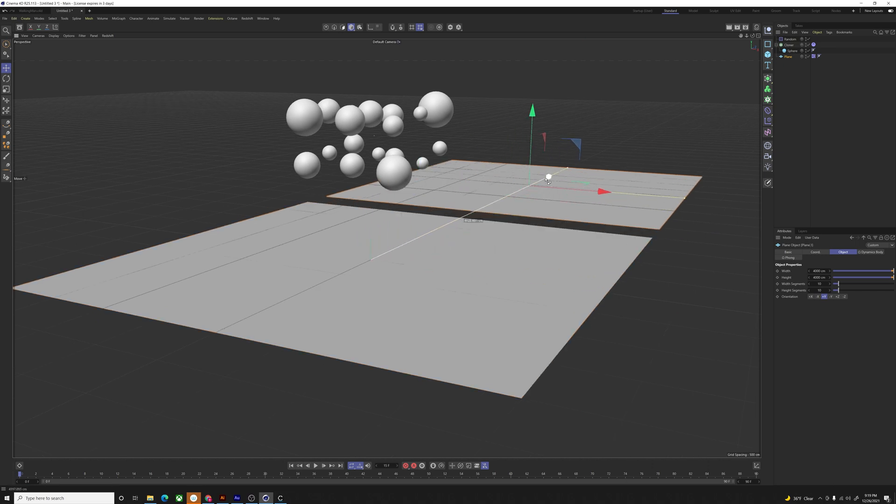
Rotate the new plane 90 degrees upright and move it behind the spheres
click(7, 79)
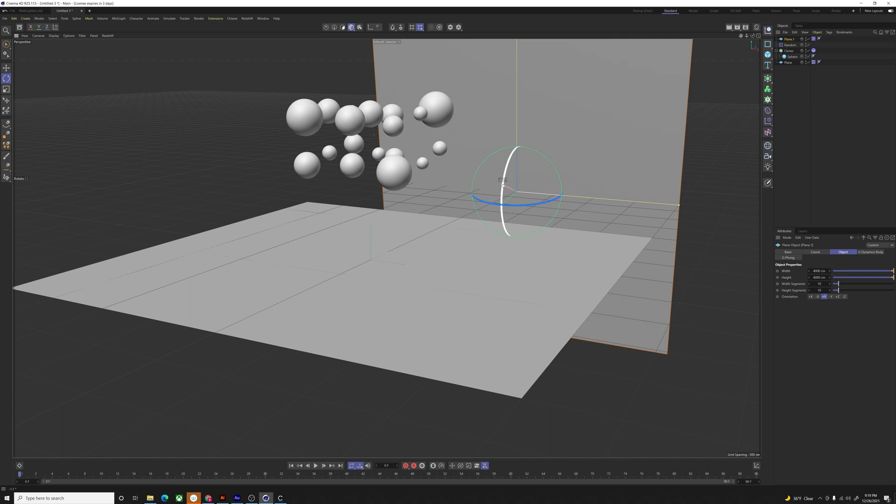
click(7, 67)
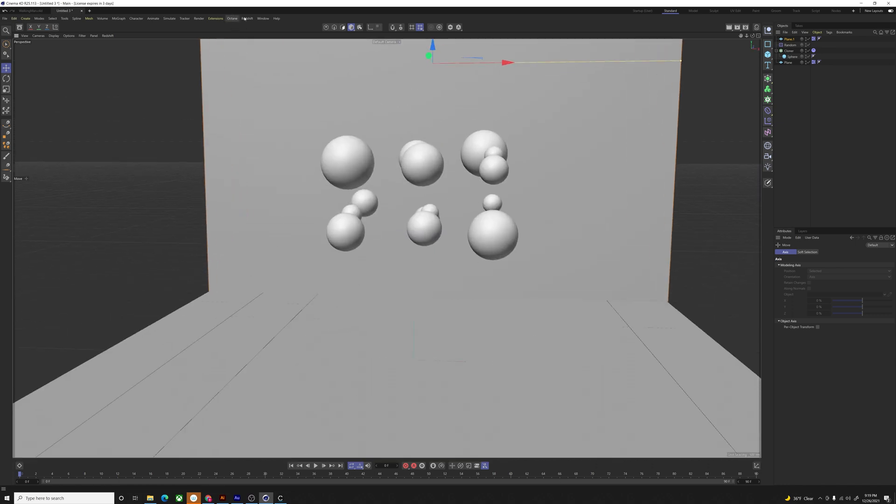
Open the Octane Live Viewer and add an Octane sky environment
click(232, 18)
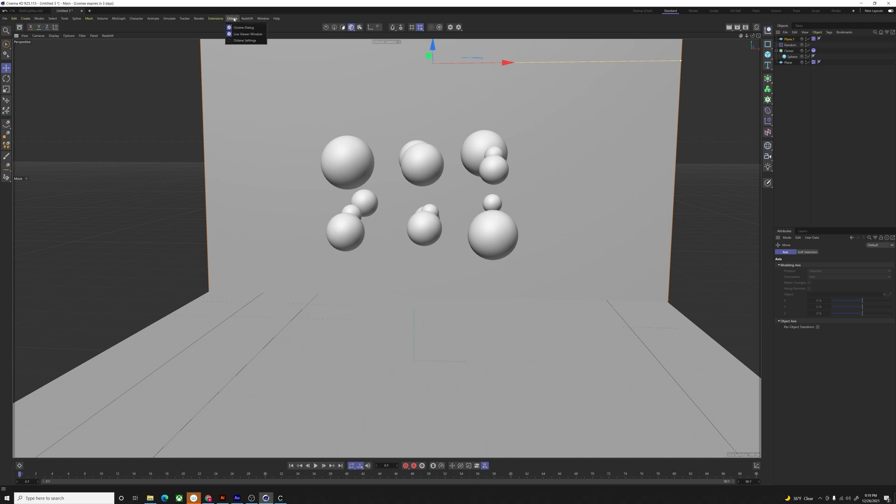
click(246, 34)
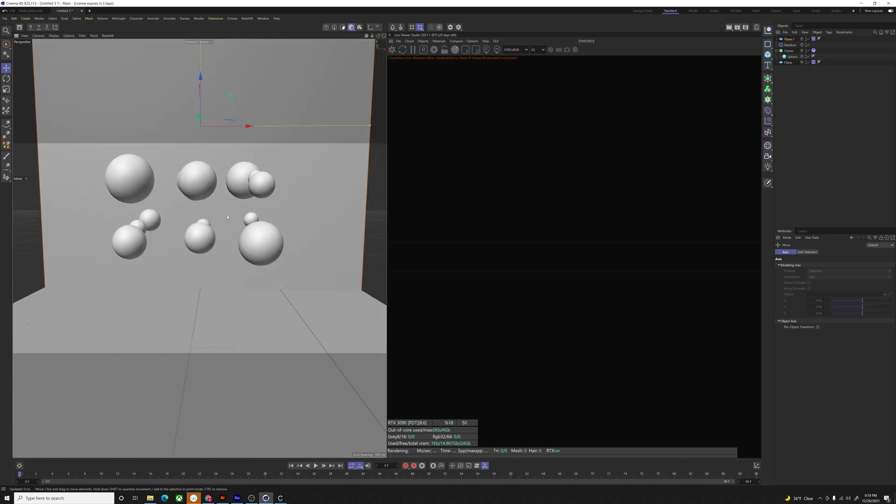
click(423, 42)
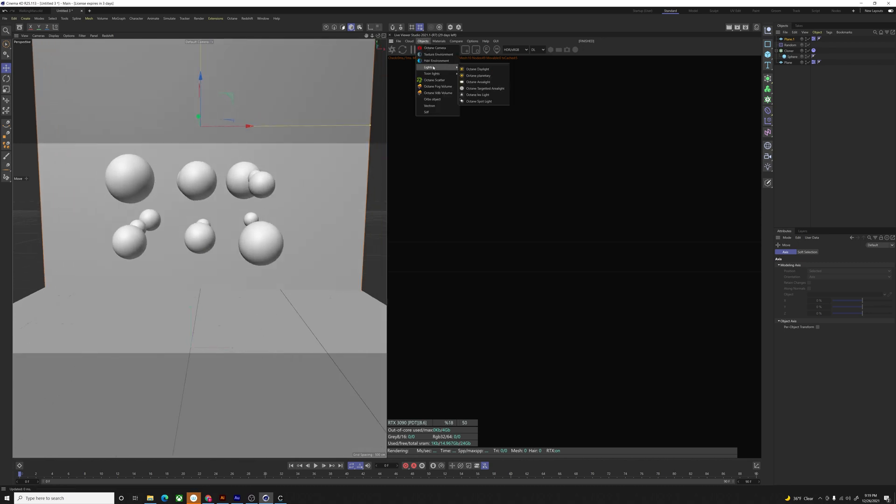
click(437, 61)
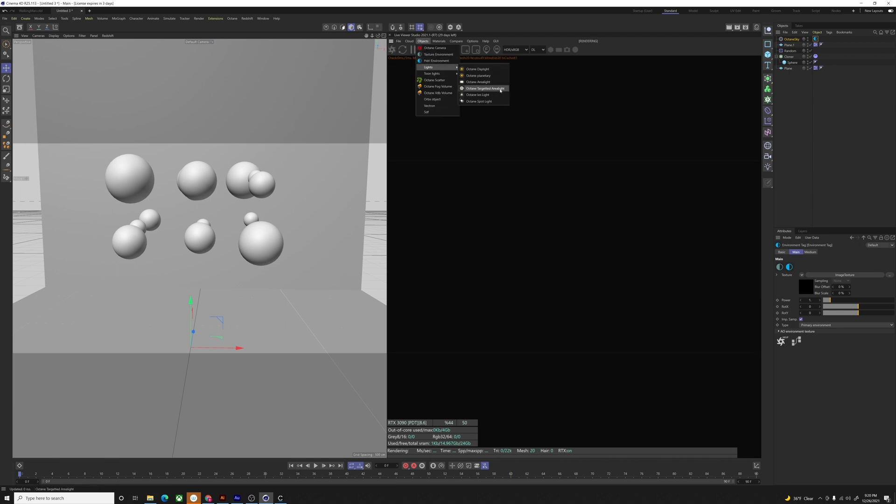
Add Octane area lights and angle them around the spheres and backdrop
click(484, 88)
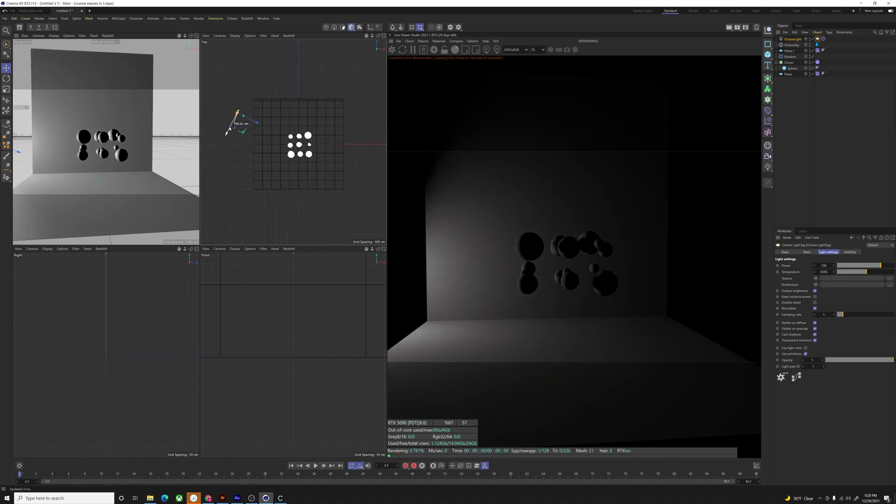
drag(238, 128, 254, 111)
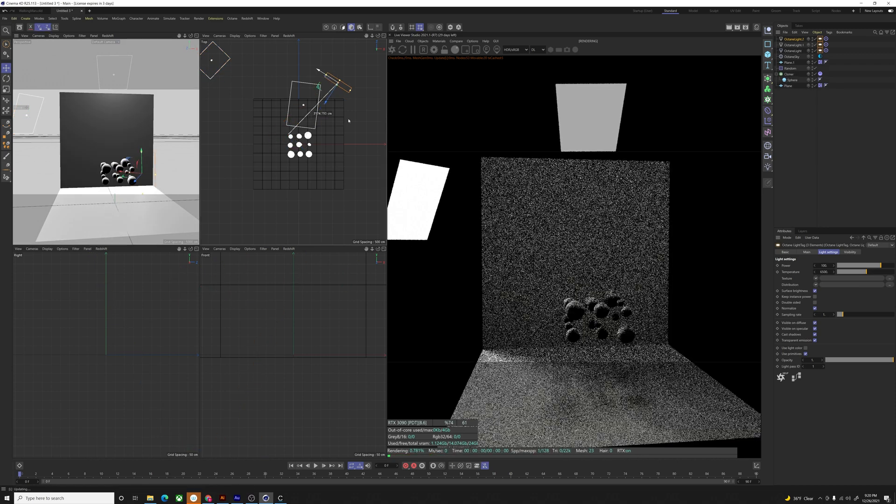
drag(328, 85, 354, 94)
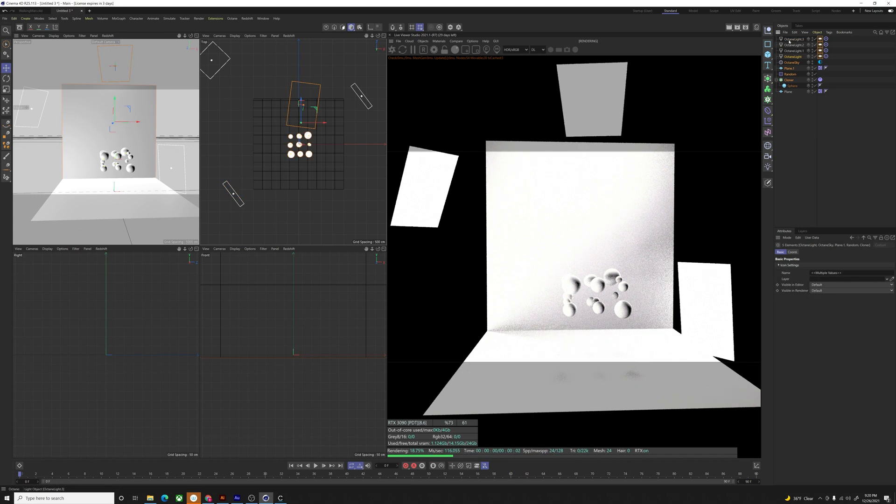
Select the Octane area lights together and lower their Power value
click(793, 38)
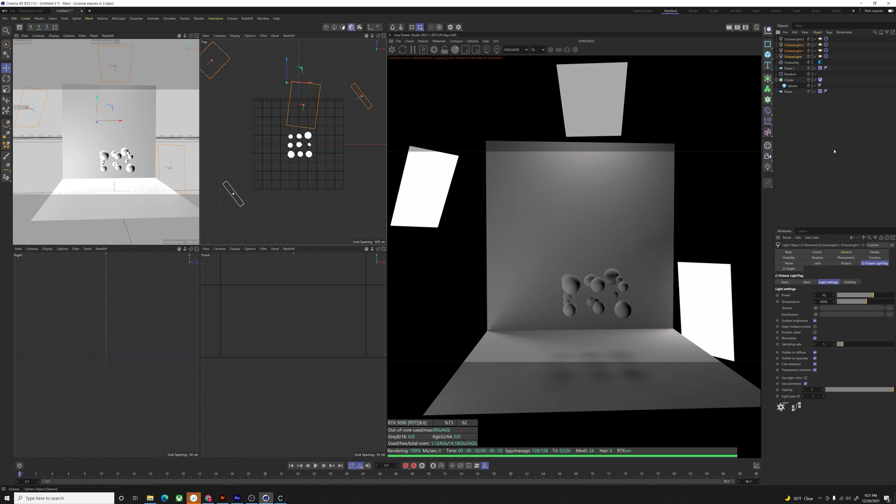
triple_click(824, 295)
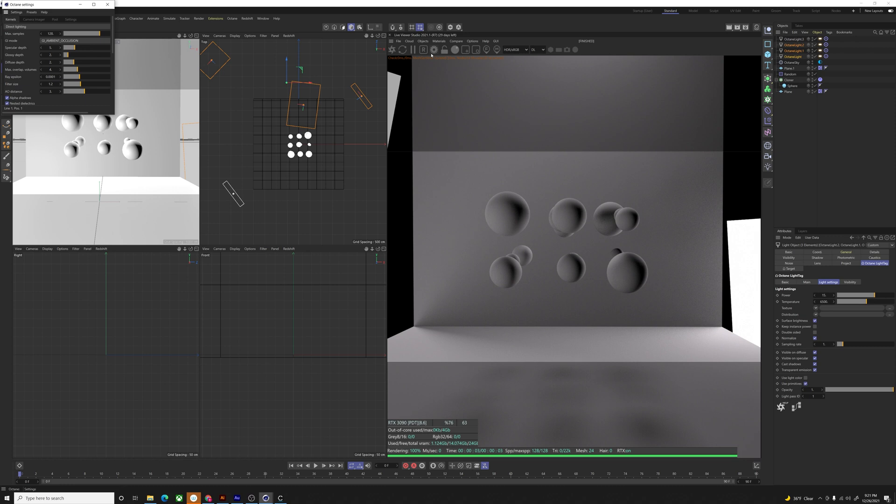
Set Octane Max samples to 256 and switch GI mode to path tracing
click(51, 33)
text(256)
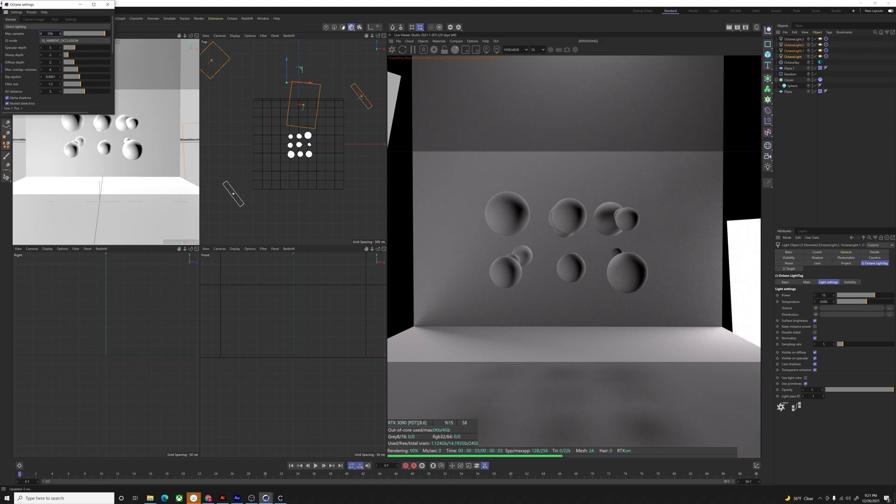
click(74, 41)
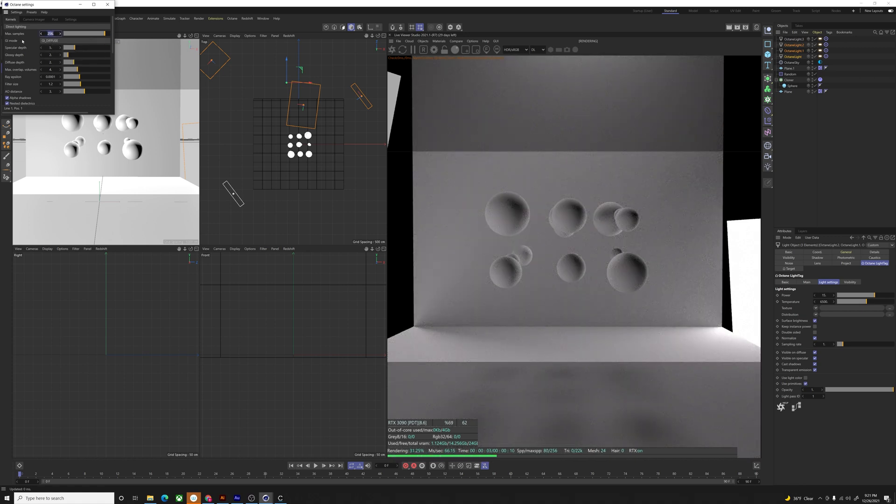
click(54, 48)
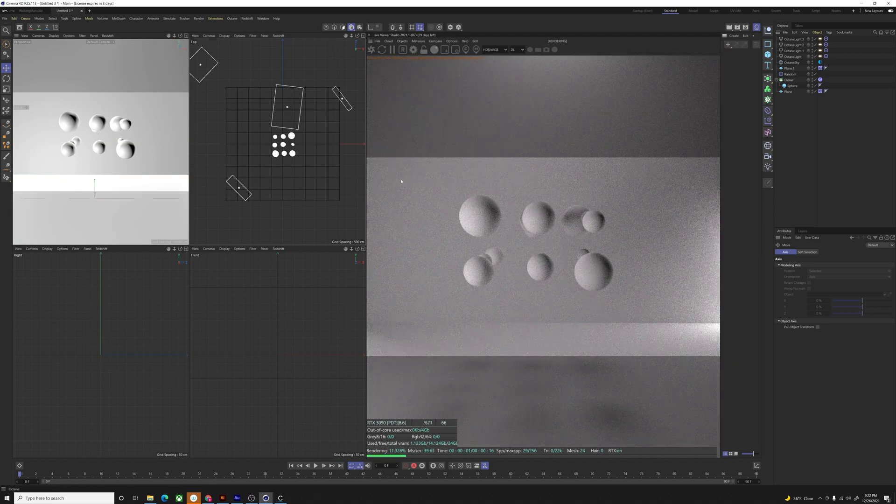
Create a Glossy Octane material with an image texture in Roughness for the spheres
click(734, 35)
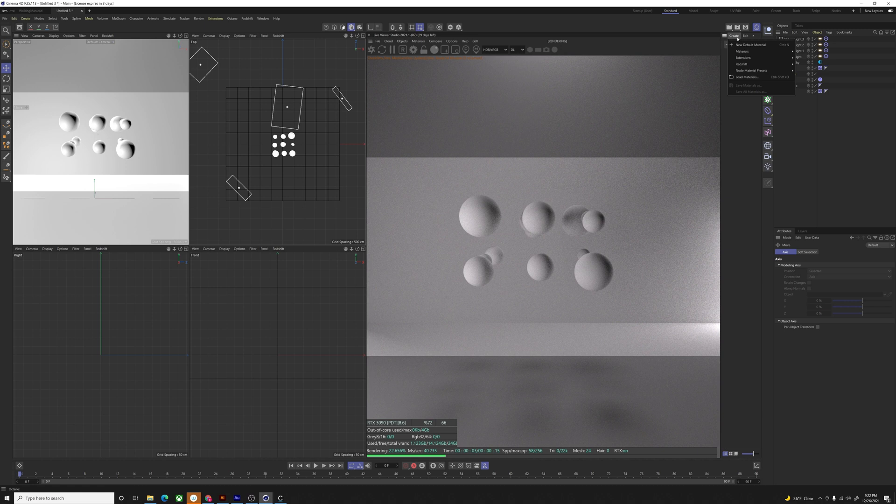
mouse_move(753, 51)
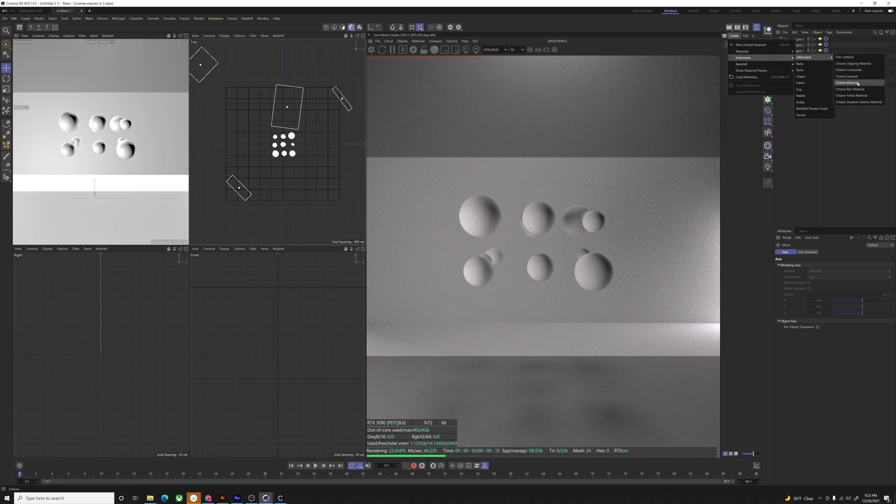
click(846, 83)
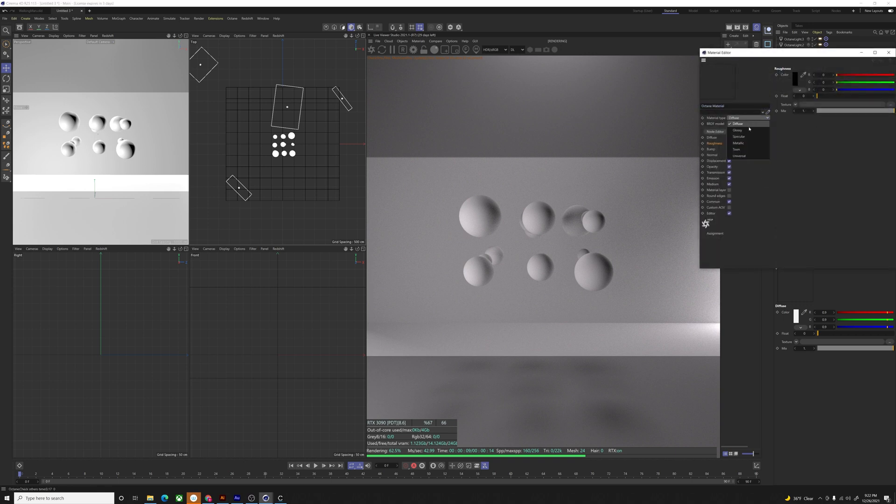
click(738, 130)
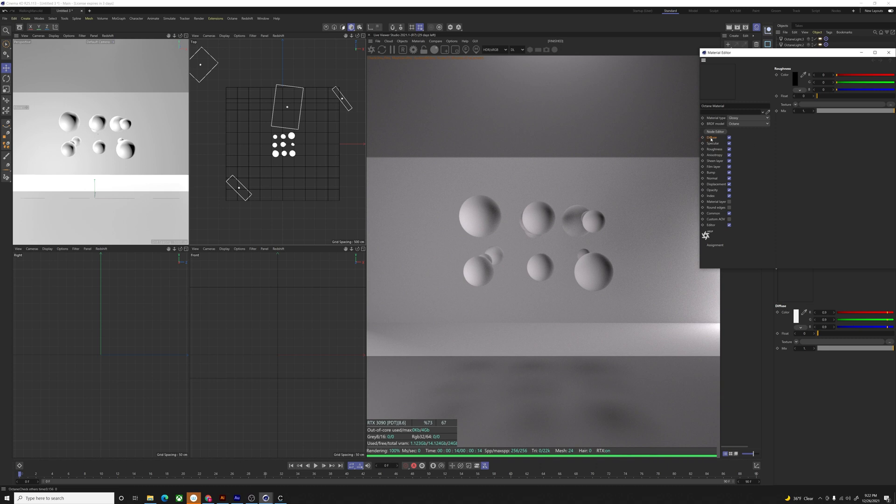
click(803, 75)
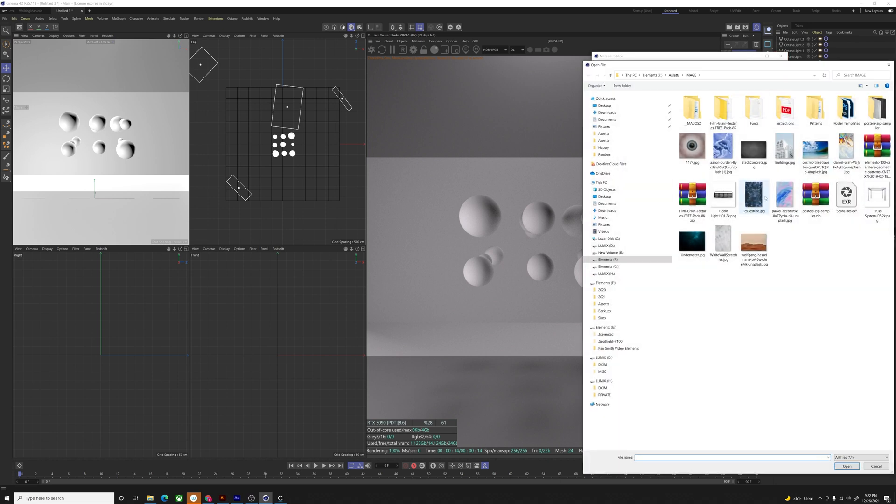
click(785, 195)
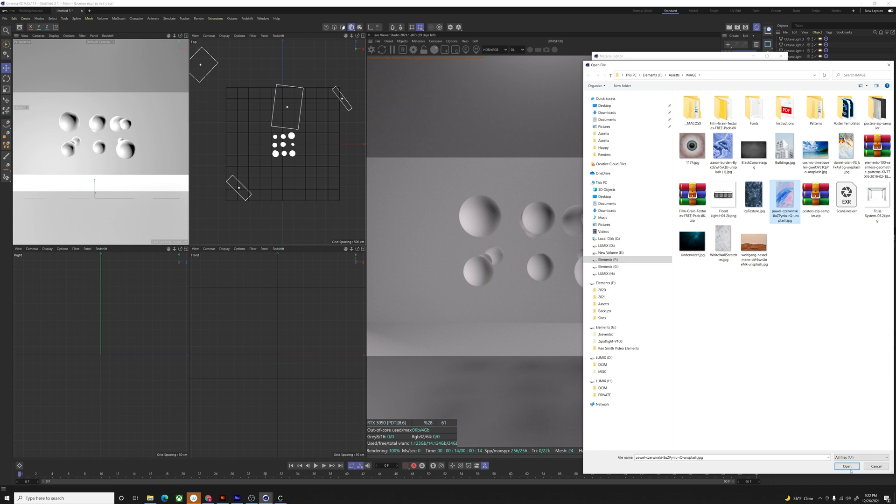
click(846, 466)
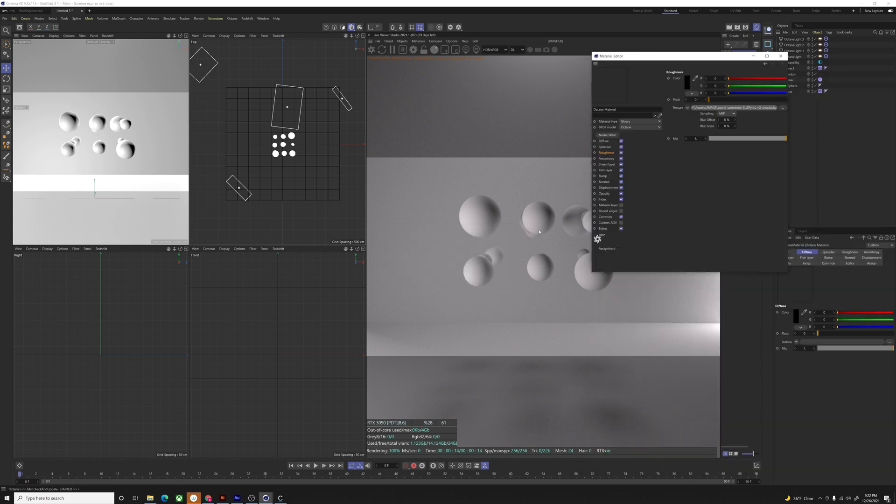
click(781, 55)
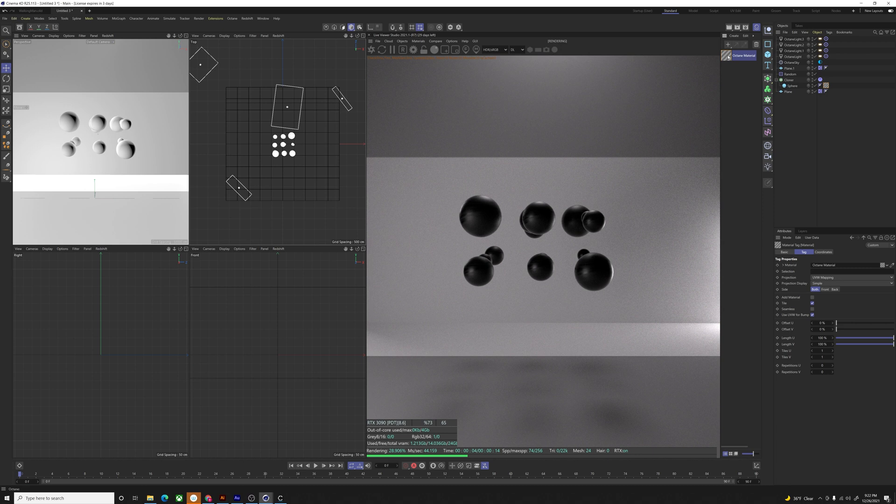
Add a second Octane material for the floor and backdrop, then play the simulation
click(744, 66)
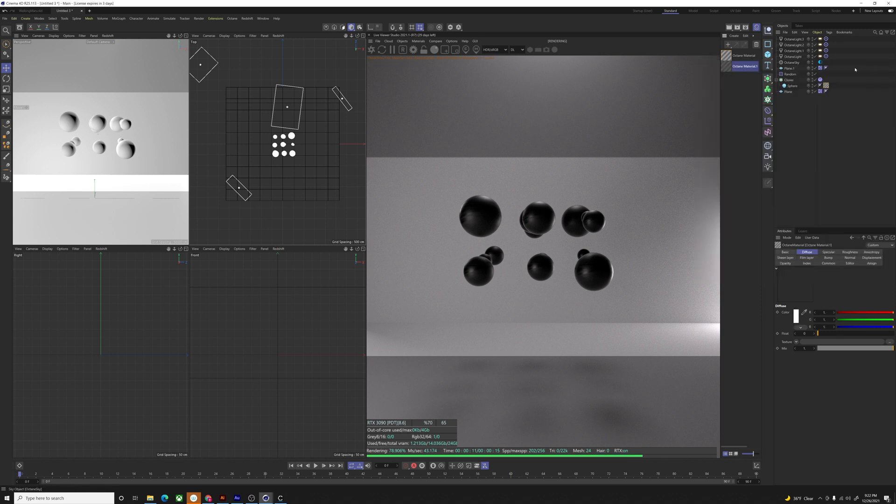
mouse_move(167, 123)
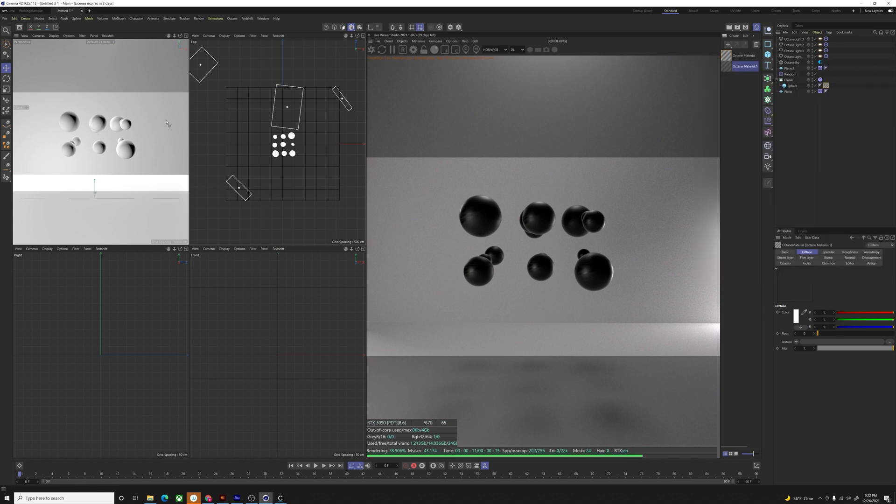
click(820, 66)
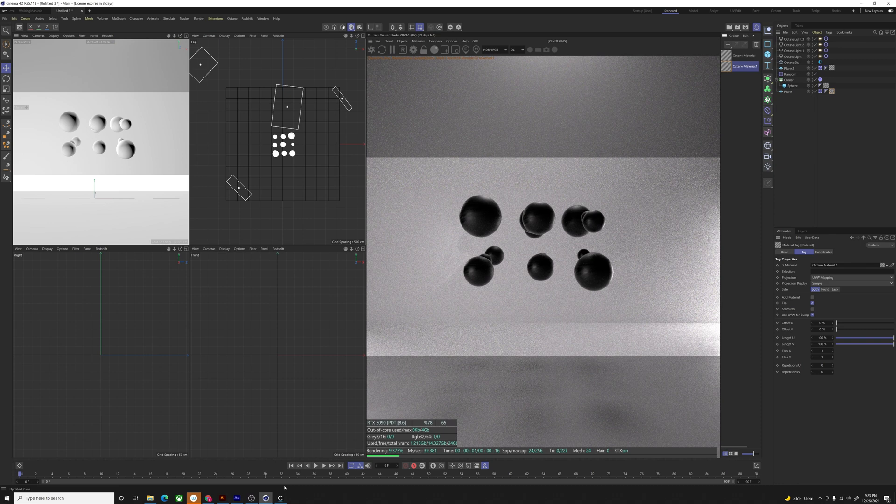
click(315, 465)
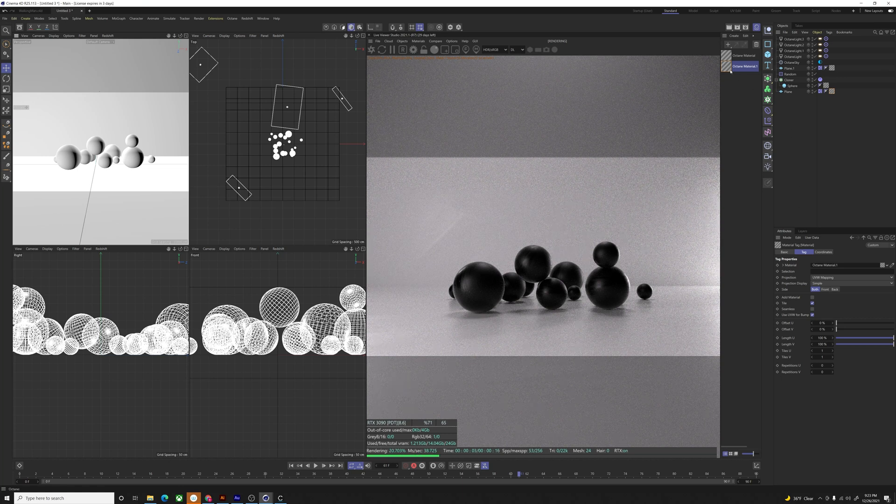
Set Octane Material.1's diffuse colour to orange-red for the floor and backdrop
double_click(743, 56)
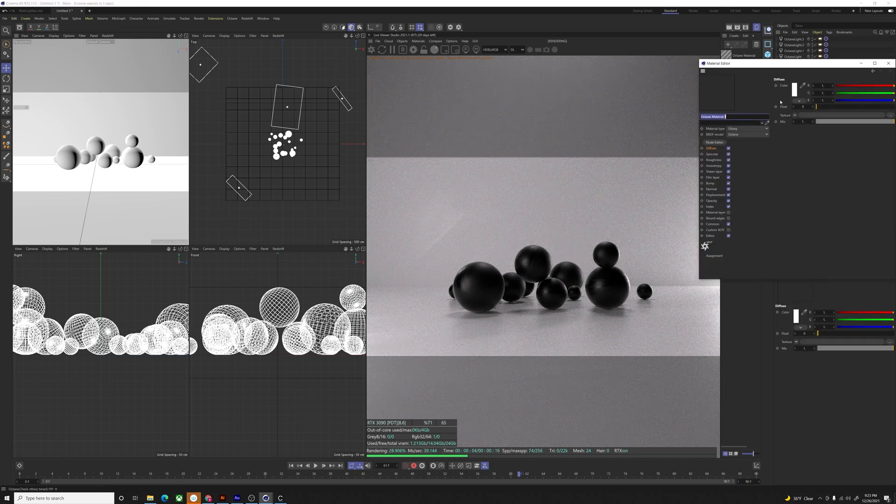
click(793, 90)
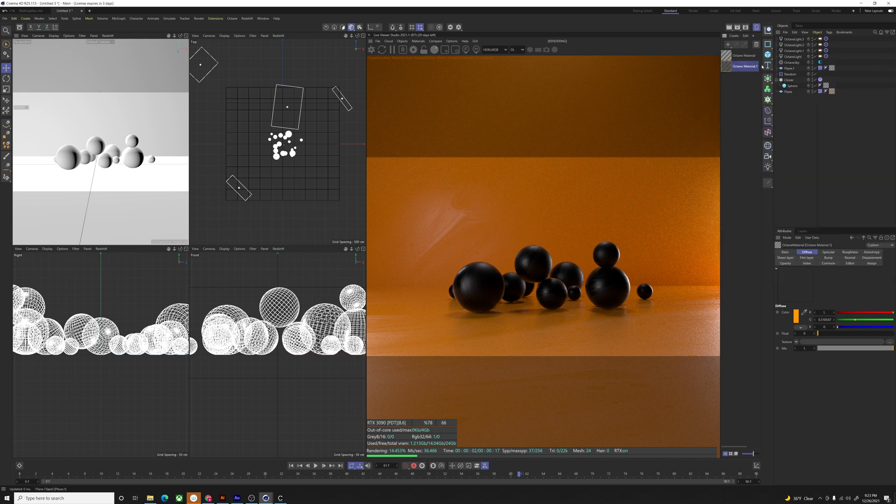
double_click(741, 65)
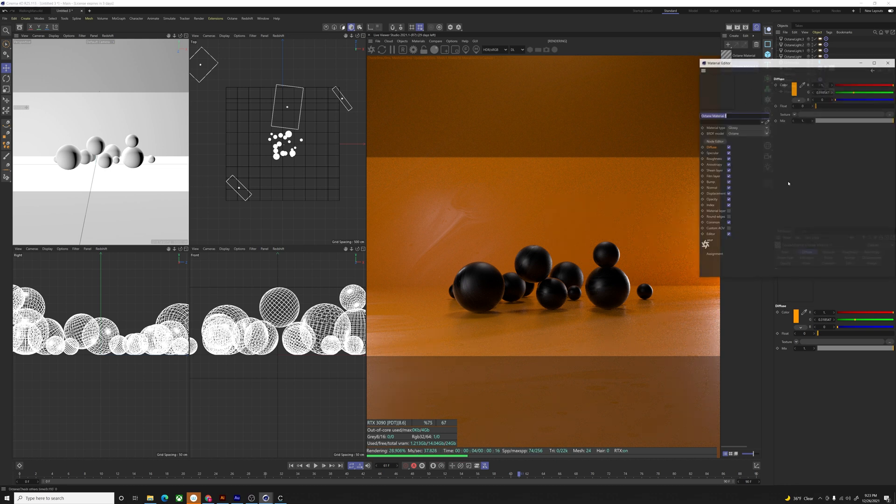
click(793, 85)
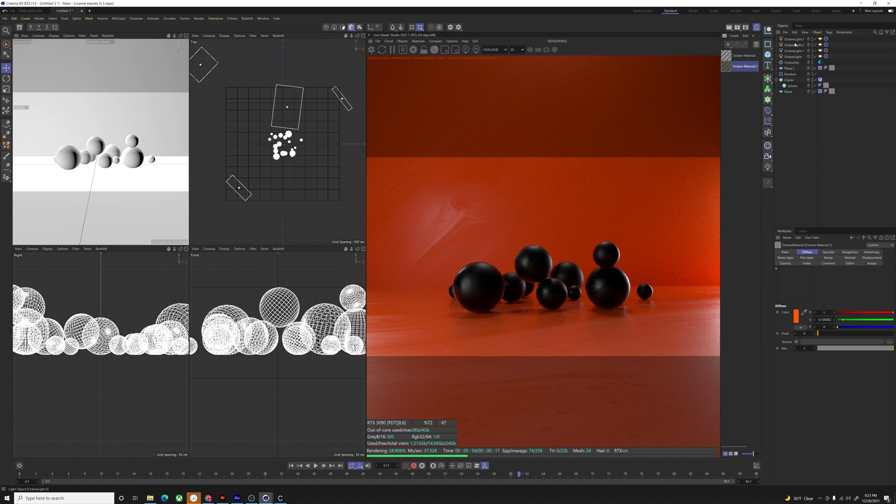
click(794, 39)
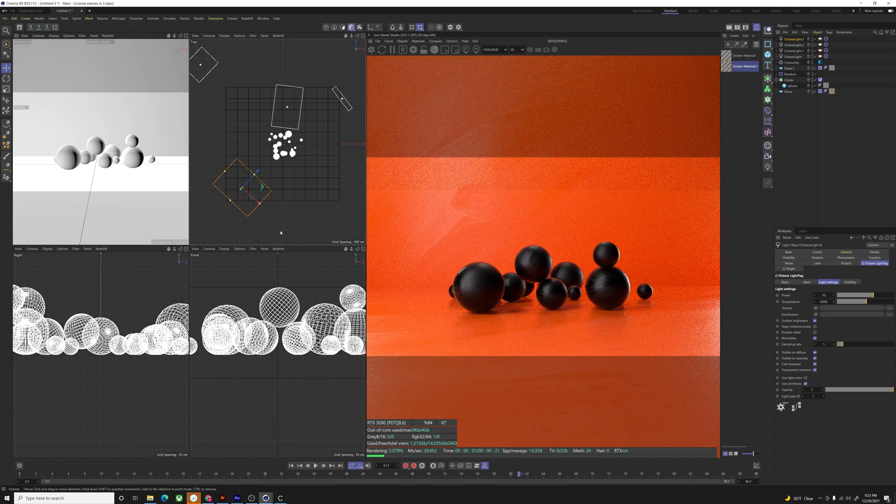
mouse_move(219, 278)
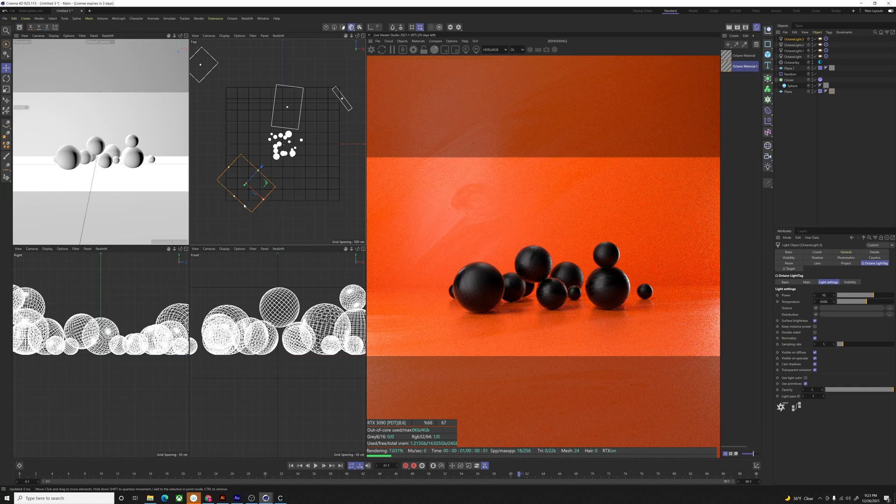
Move and rotate the front Octane area light in the Top viewport
click(316, 466)
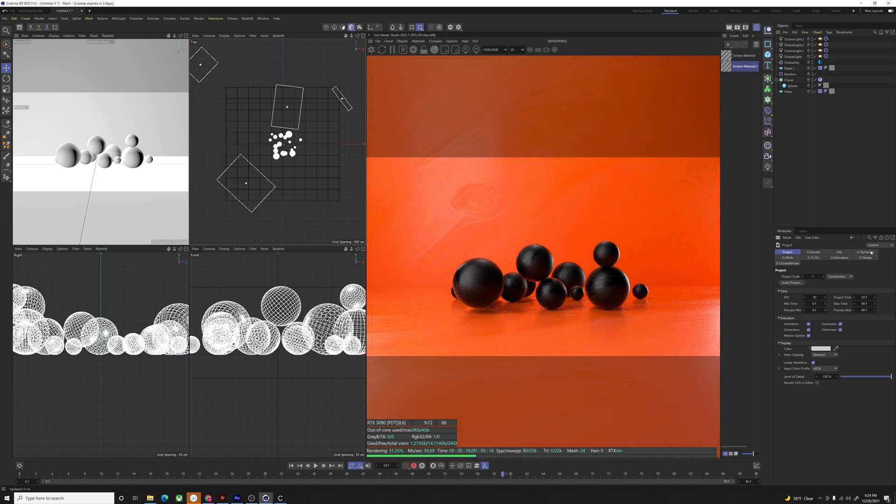
Bake the sphere dynamics cache in Project settings and play until the spheres settle
click(866, 252)
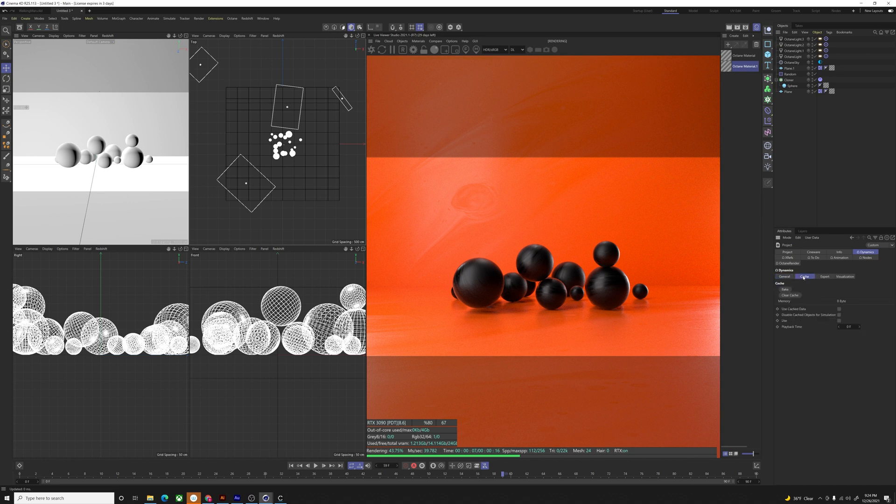
click(785, 289)
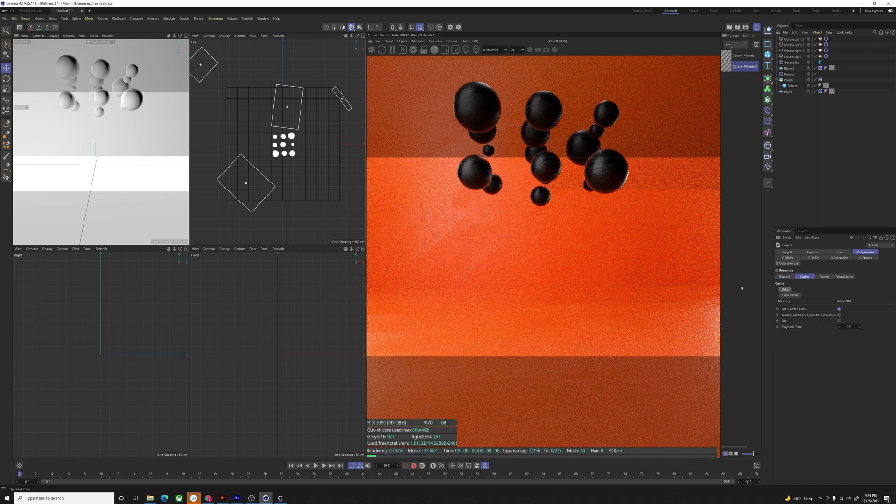
click(224, 474)
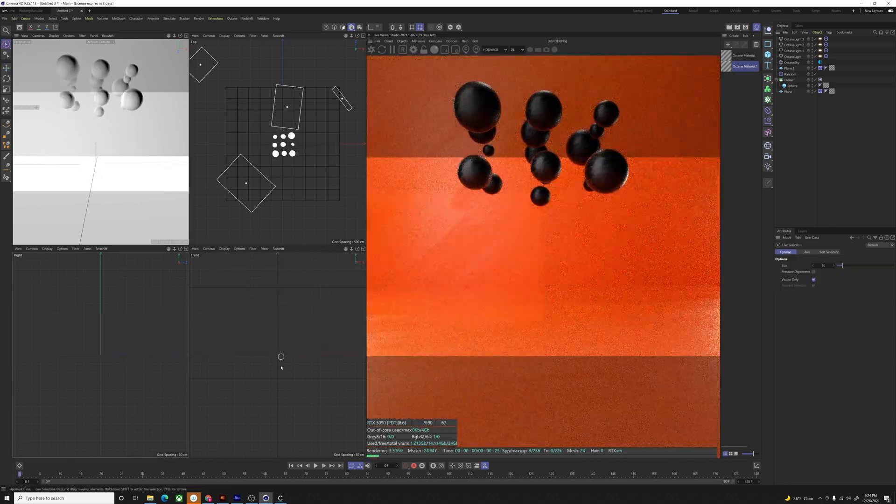
click(314, 466)
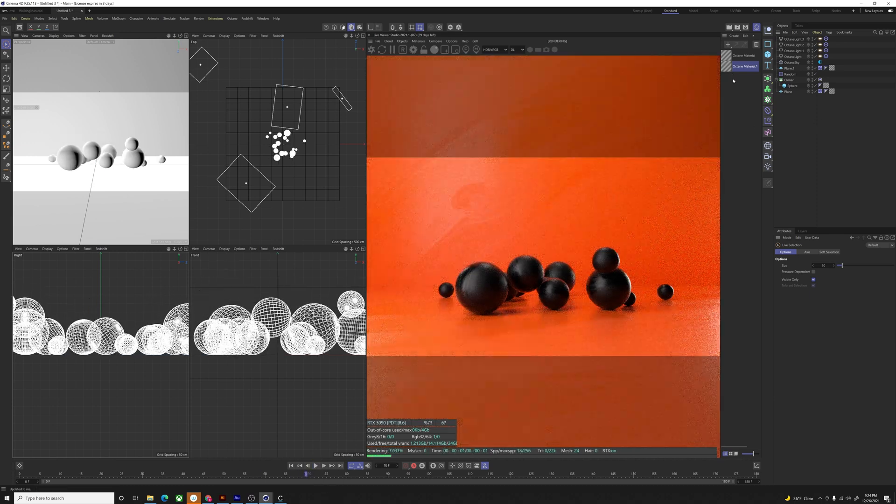
Reset the third material's colour to white and add an Image Texture node
double_click(744, 66)
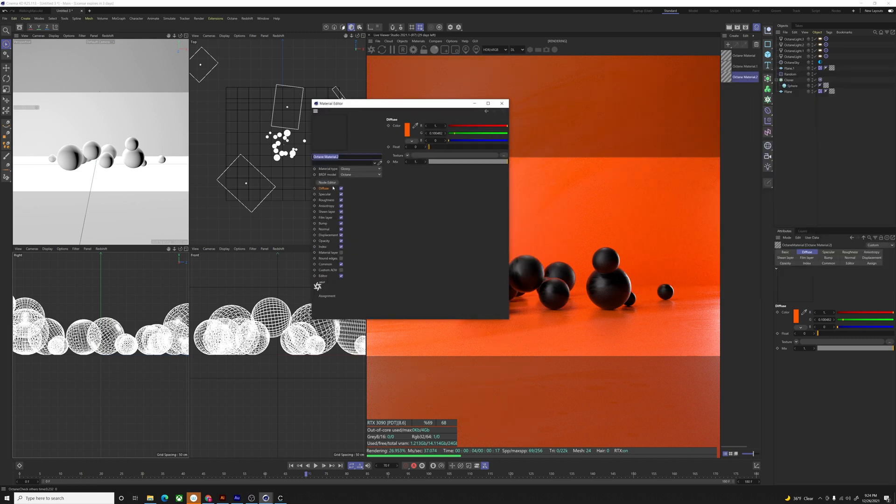
click(407, 126)
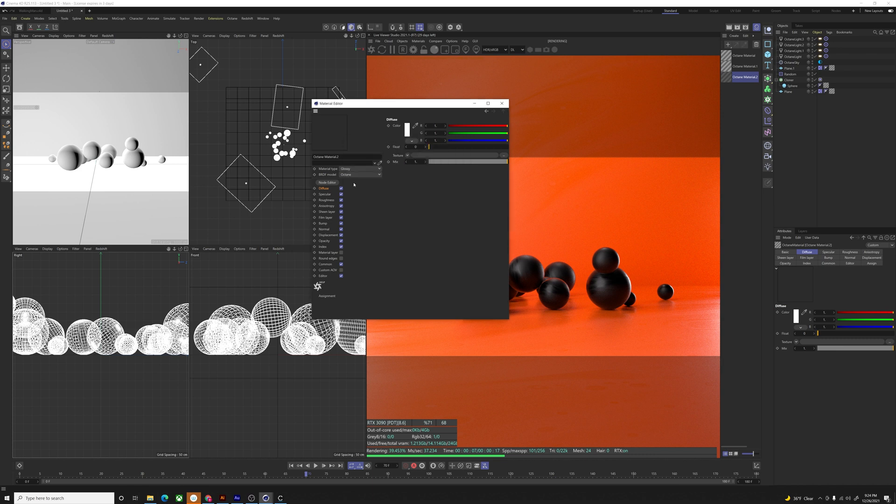
click(328, 182)
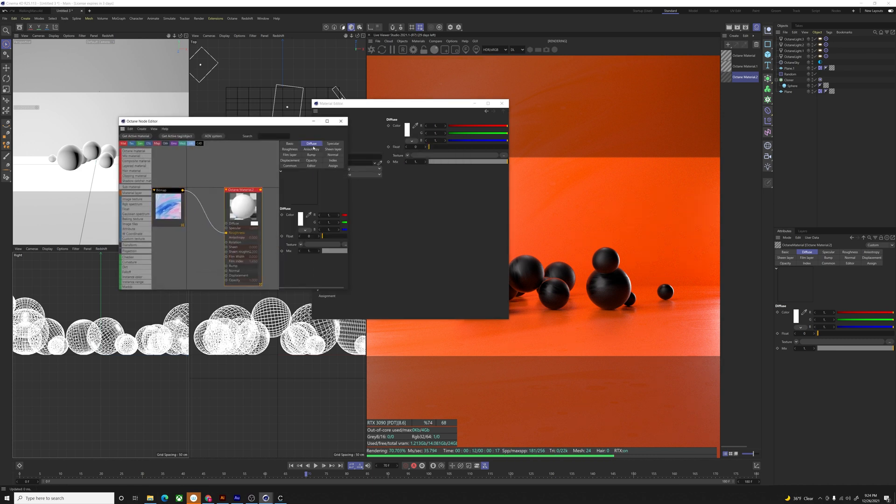
click(273, 135)
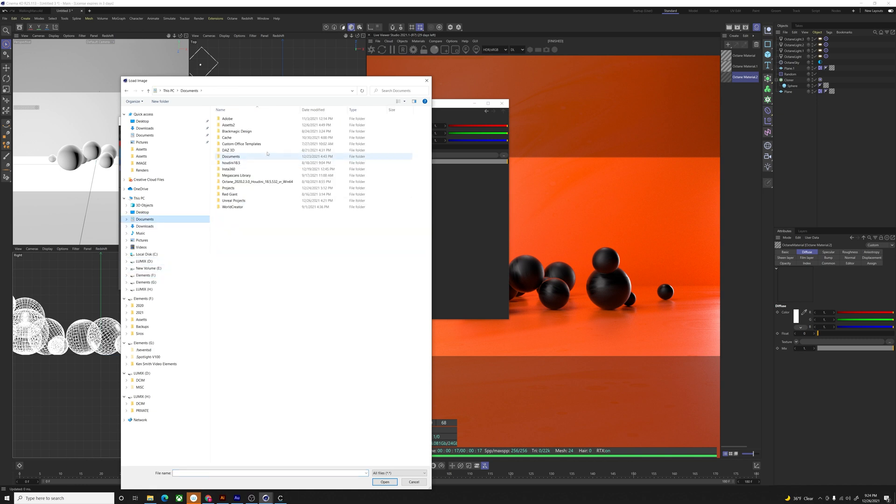
Load Artboard 2.png from the Happy Assets 1x folder into the texture
double_click(228, 188)
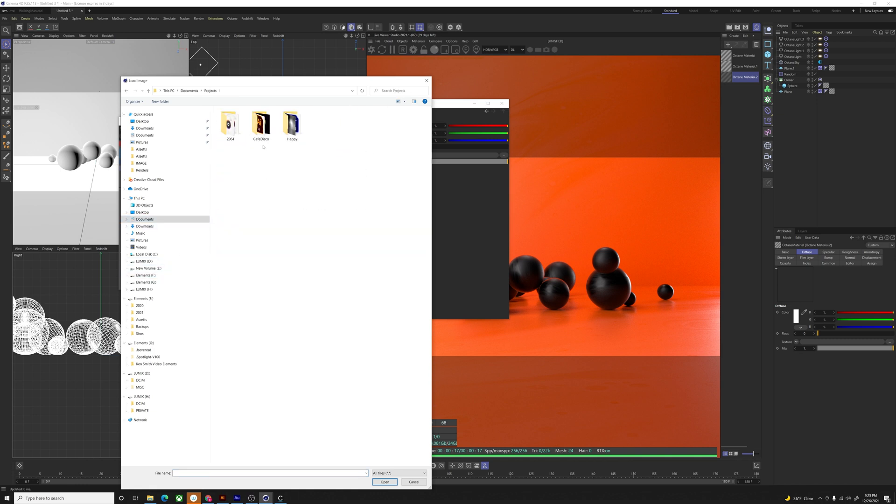
mouse_move(262, 124)
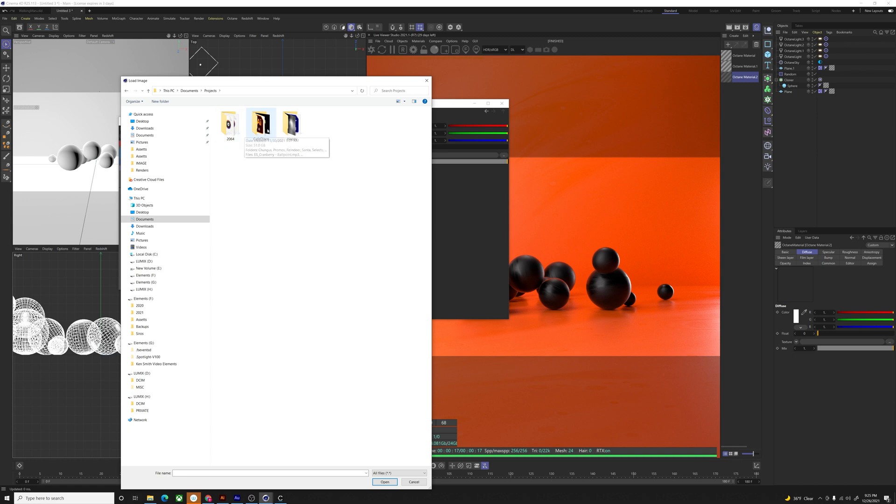
double_click(261, 122)
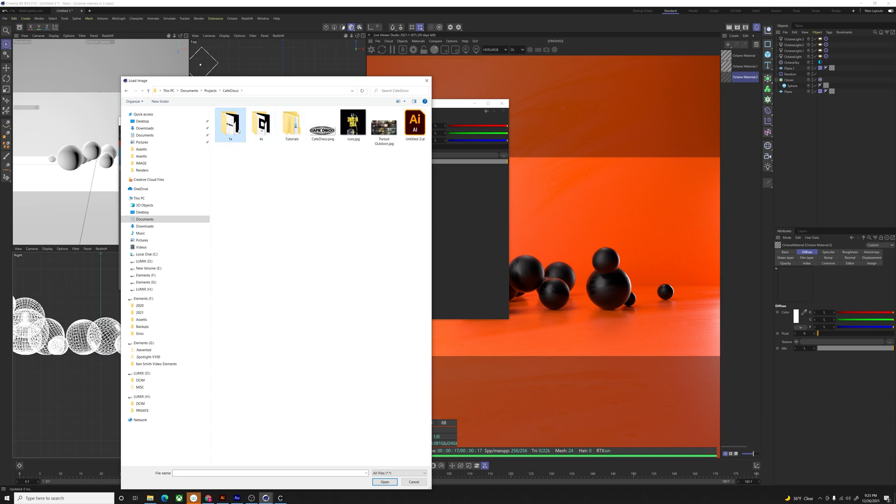
double_click(230, 124)
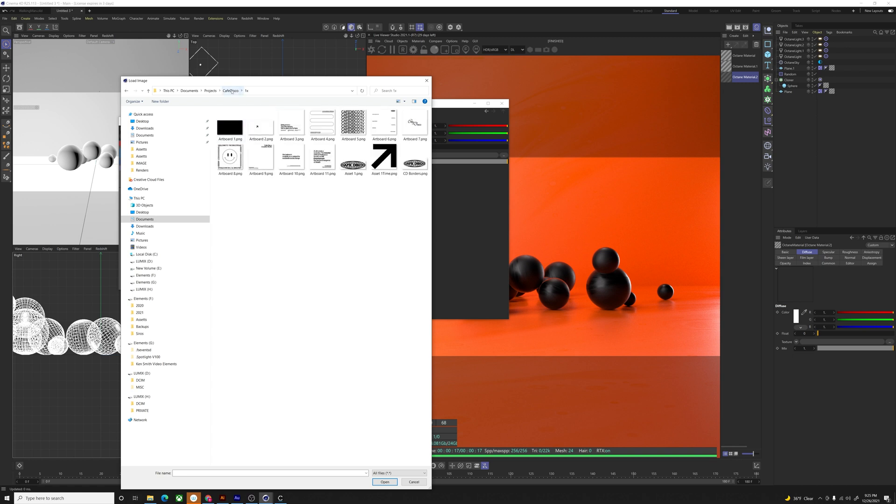
click(231, 90)
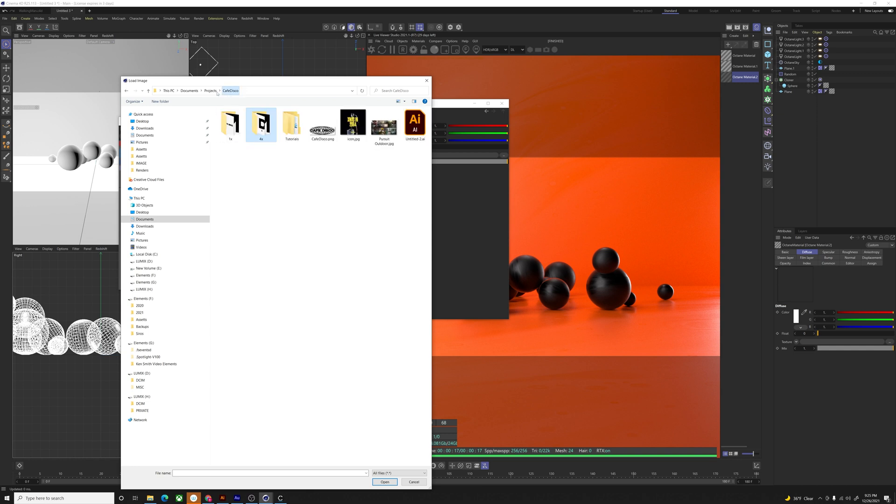
click(211, 90)
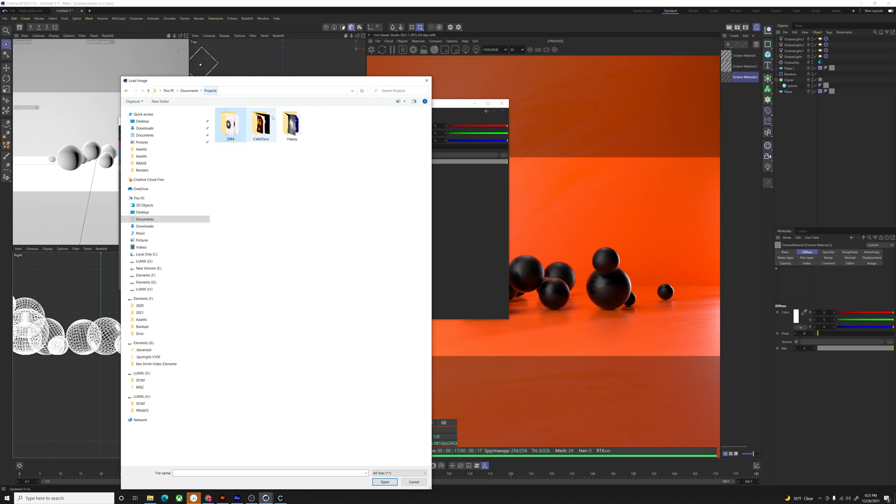
double_click(291, 124)
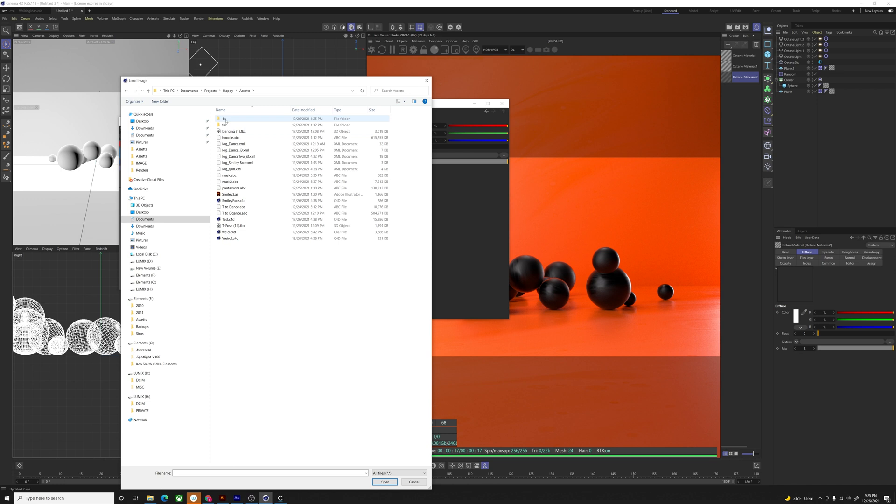
double_click(223, 119)
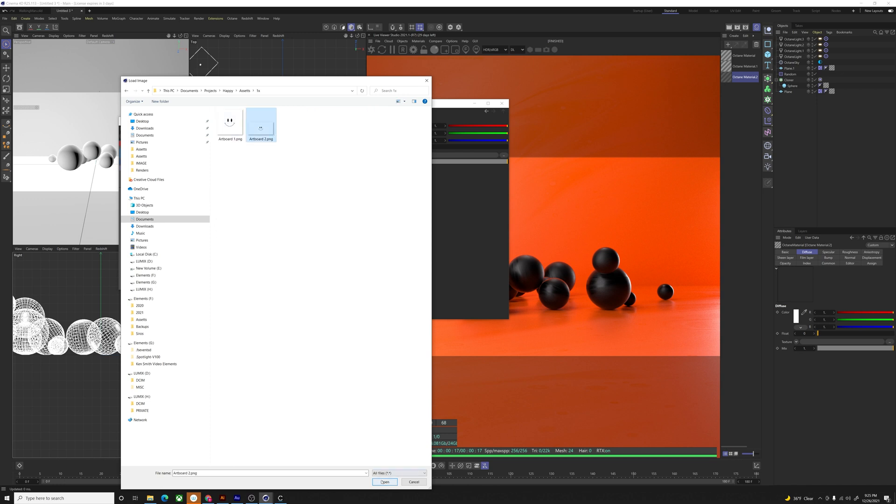
click(385, 482)
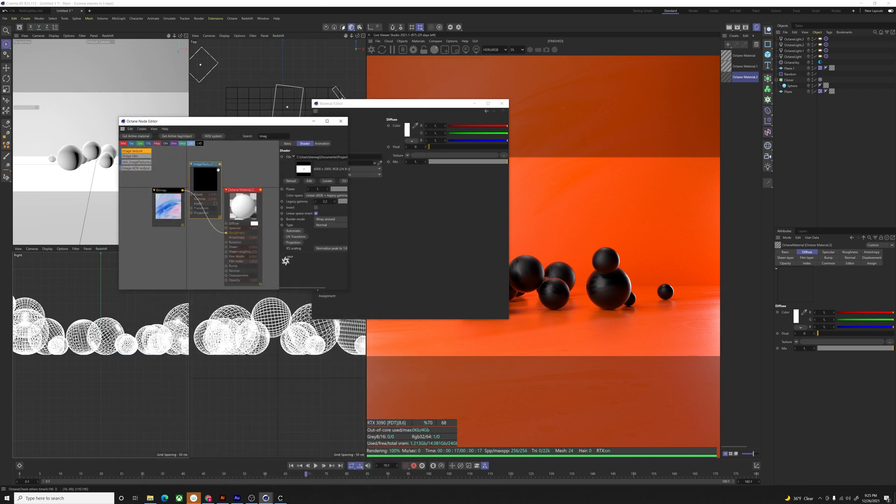
Feed the image texture into the diffuse colour through an invert node, then close the Node Editor
click(203, 178)
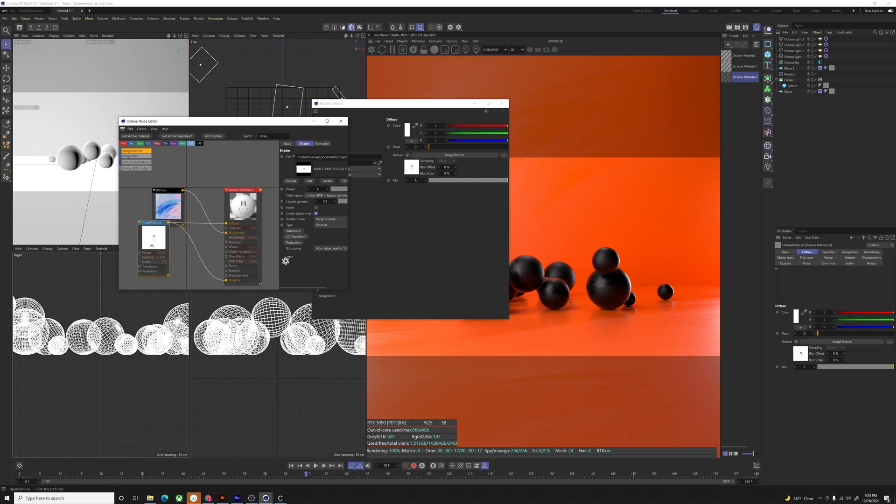
click(151, 232)
text(invert)
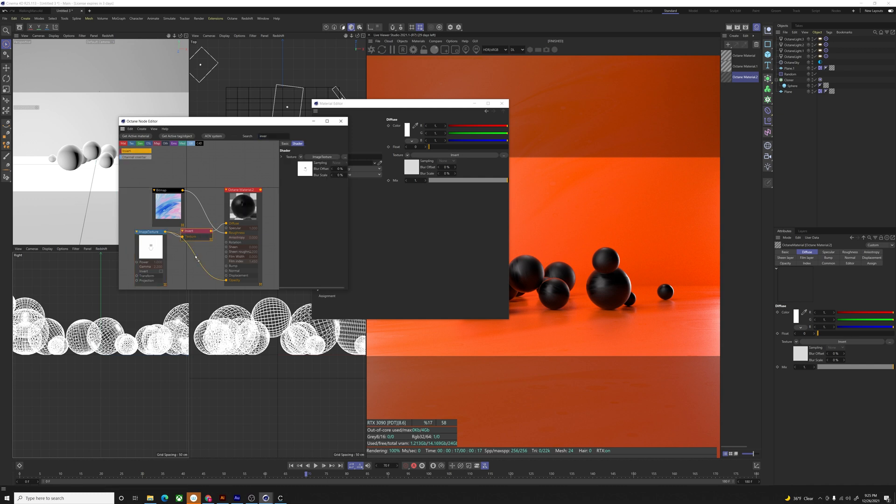
click(341, 121)
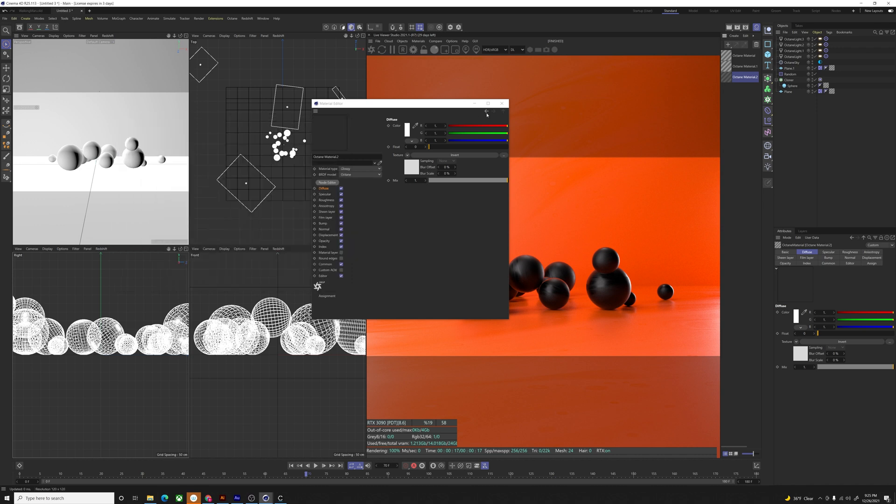
Close the Material Editor and enable random rotation on the Random effector
click(502, 104)
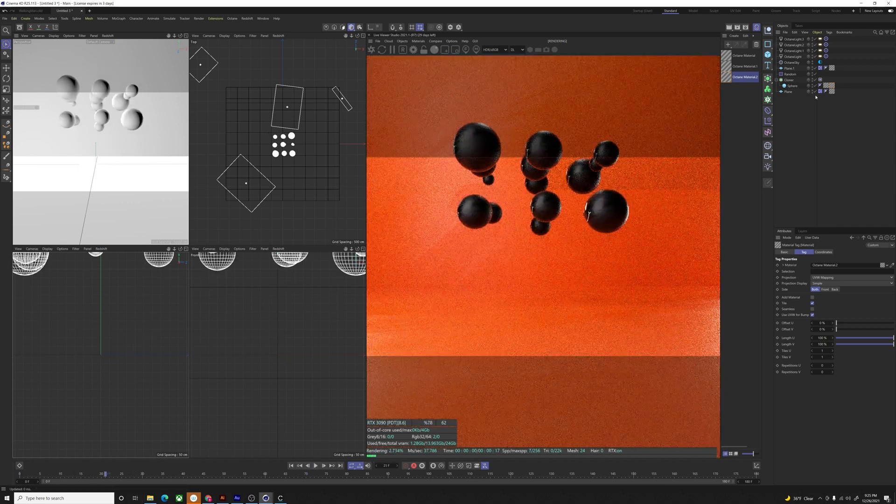
click(791, 73)
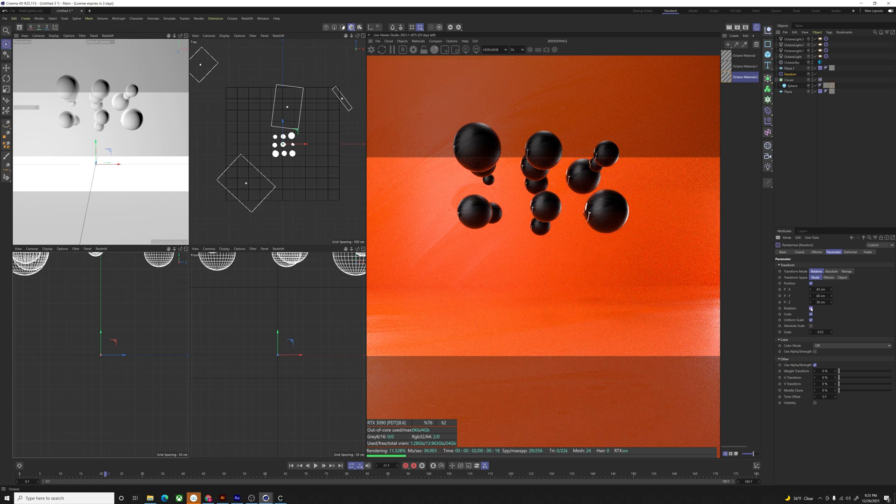
click(811, 308)
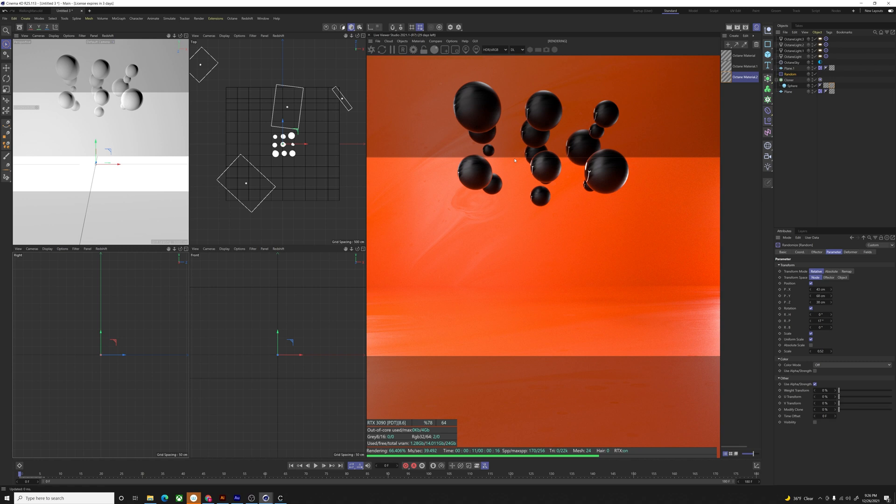
mouse_move(634, 265)
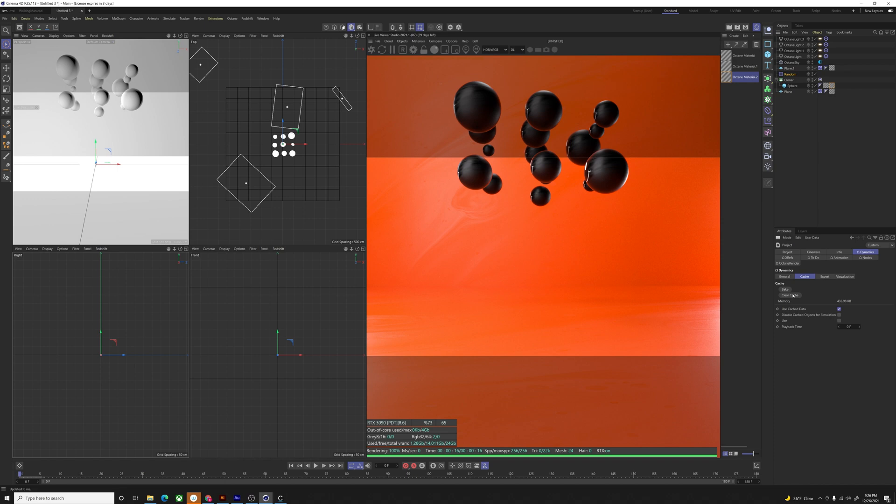
Adjust the Random effector's R.B rotation value, then play and rewind the animation
click(790, 74)
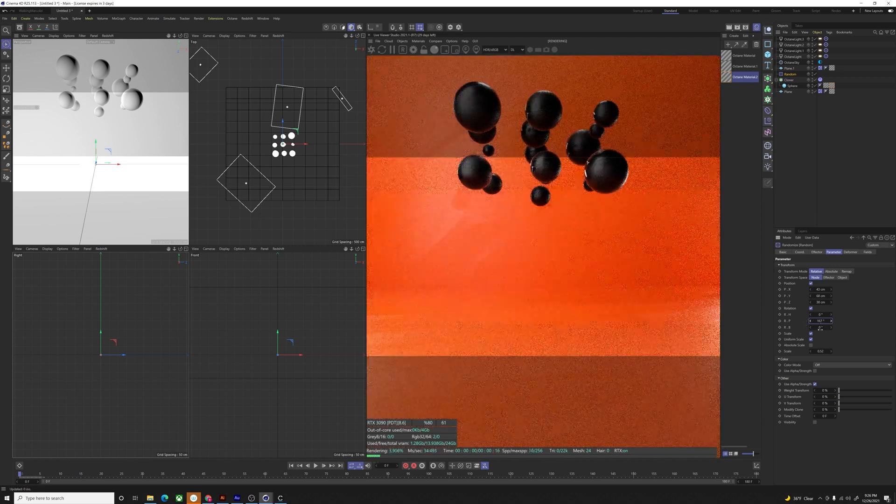
click(821, 314)
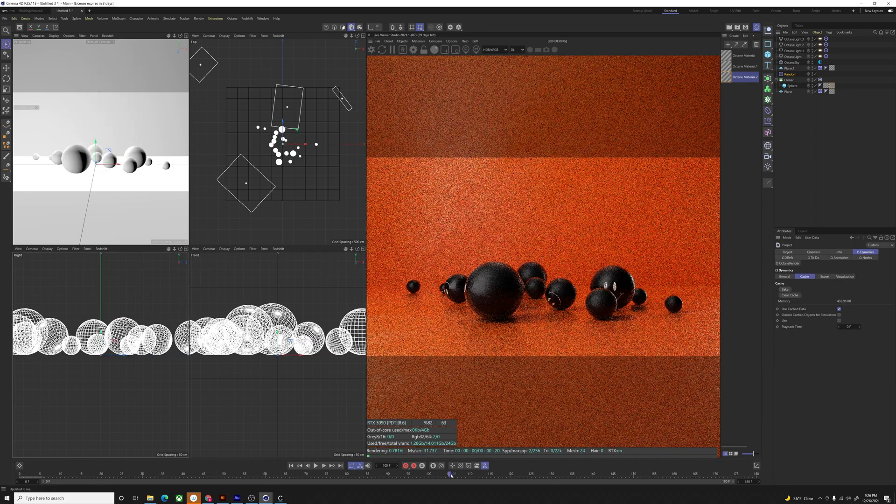
click(316, 466)
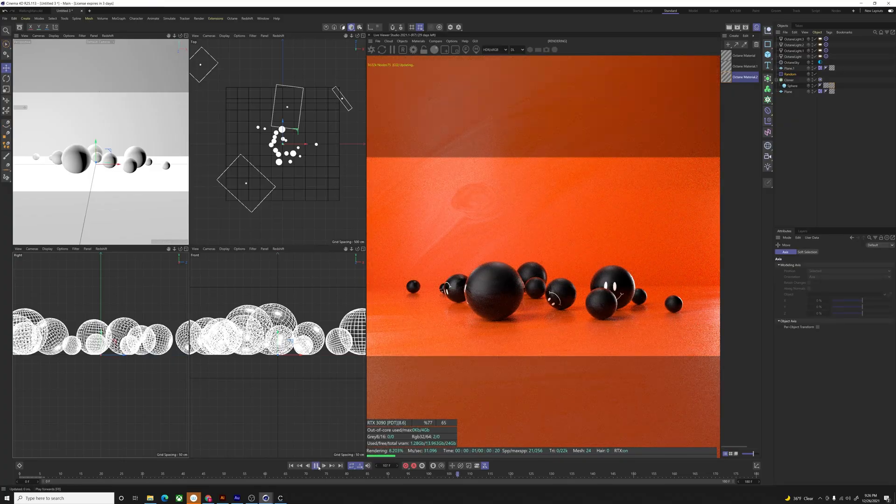
click(315, 466)
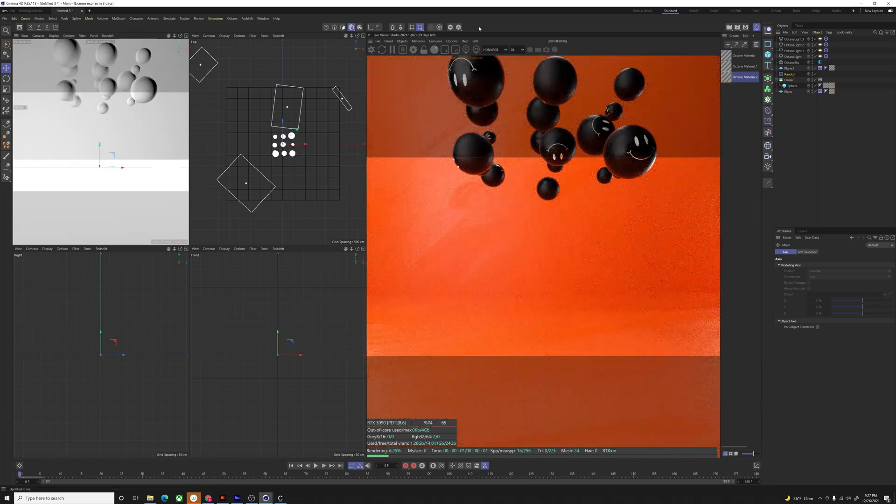
Add an Octane Camera and a Null, making the Null the camera's focus object
click(404, 41)
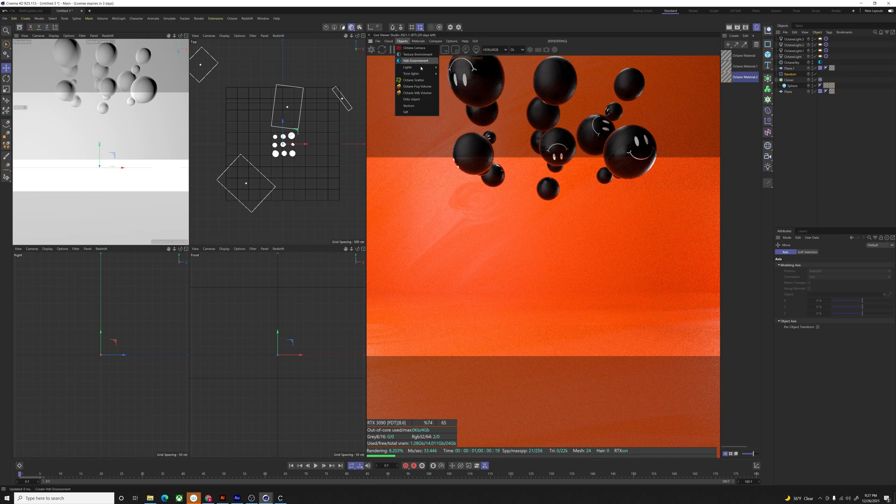
click(413, 48)
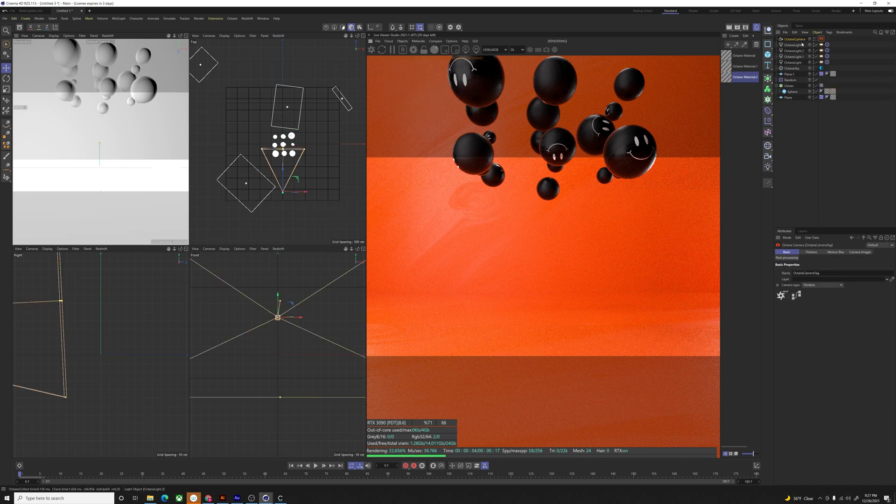
click(853, 252)
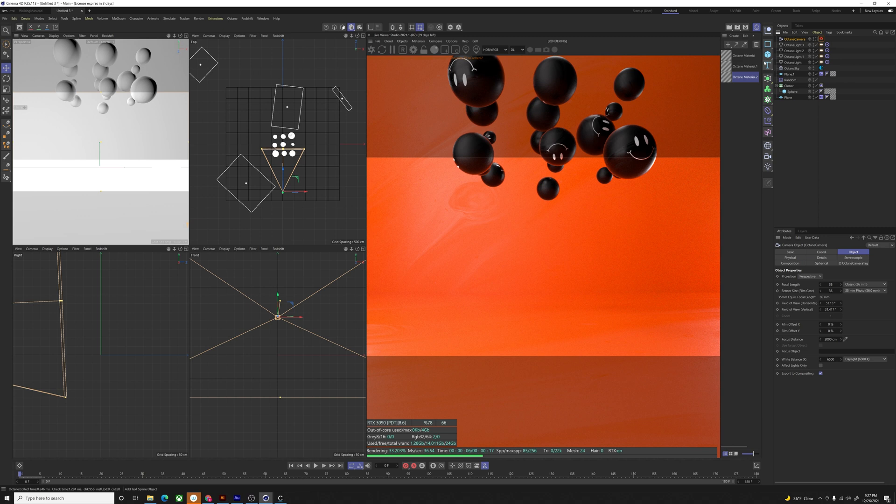
click(768, 28)
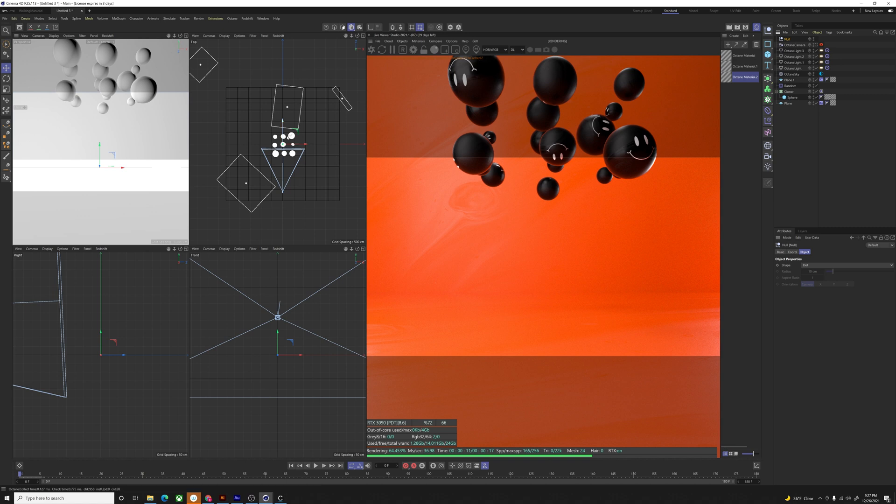
click(794, 46)
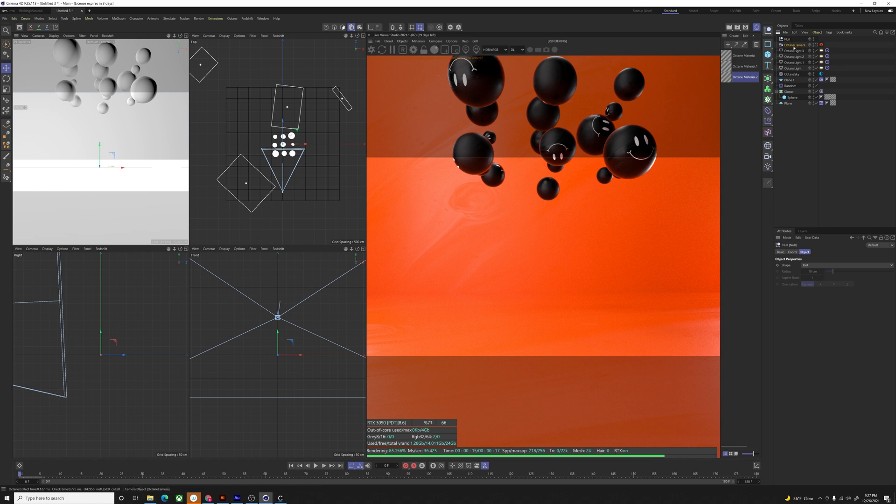
click(794, 45)
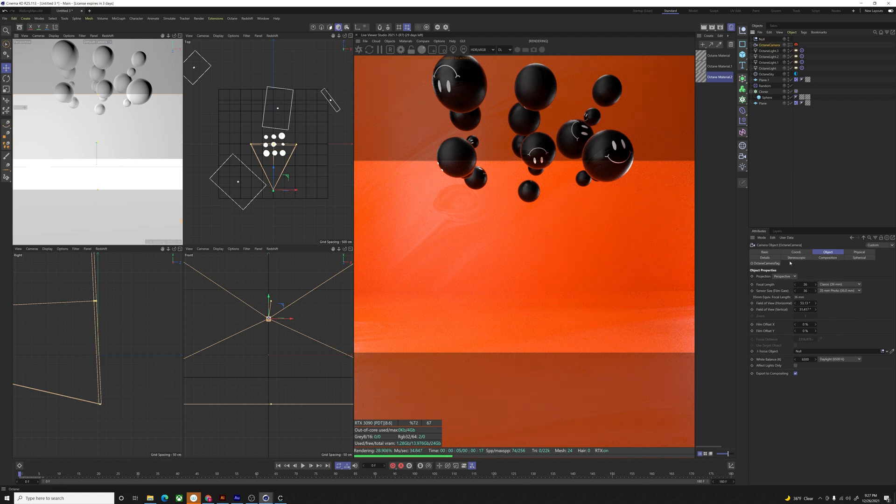
Expand the camera tag's Thinlens depth of field and view through OctaneCamera
click(752, 263)
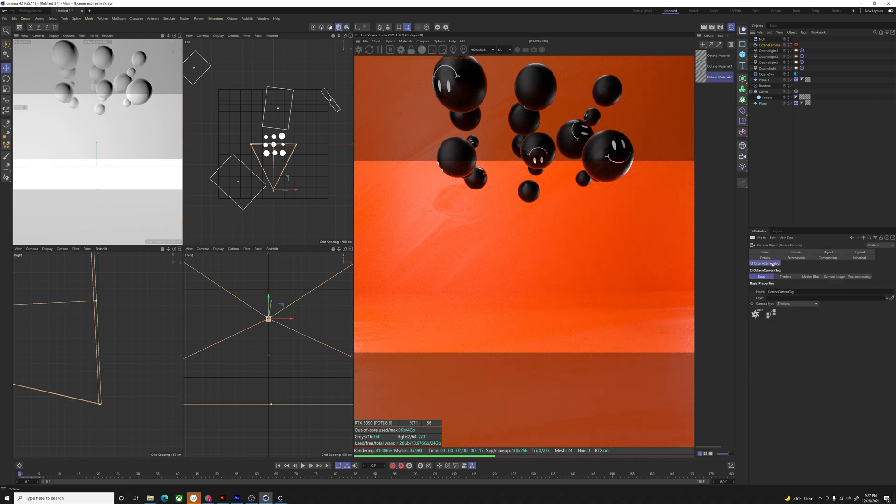
click(785, 276)
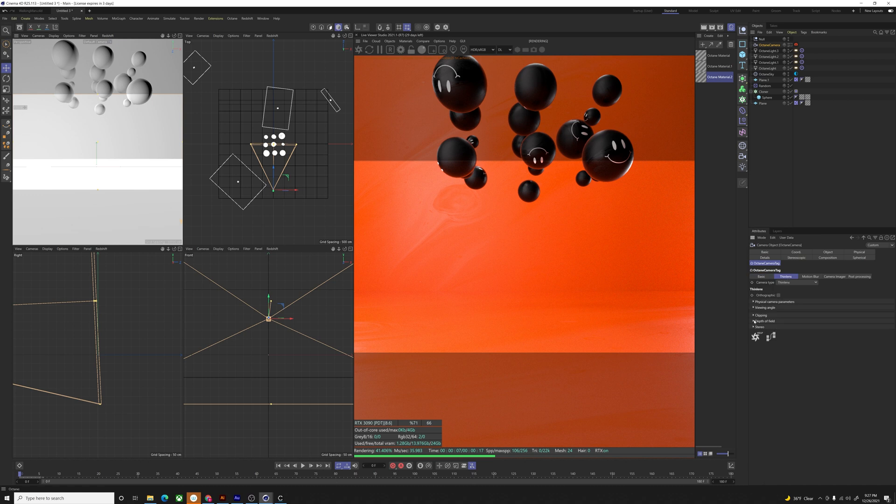
click(756, 321)
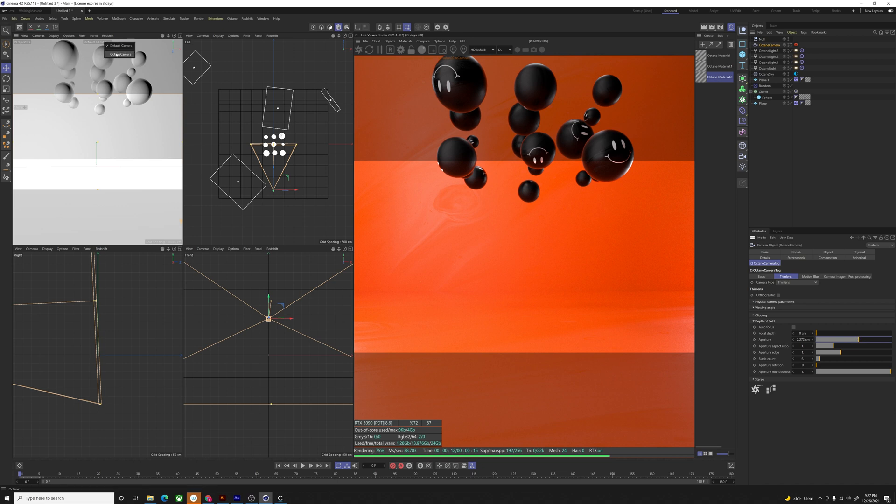
click(120, 54)
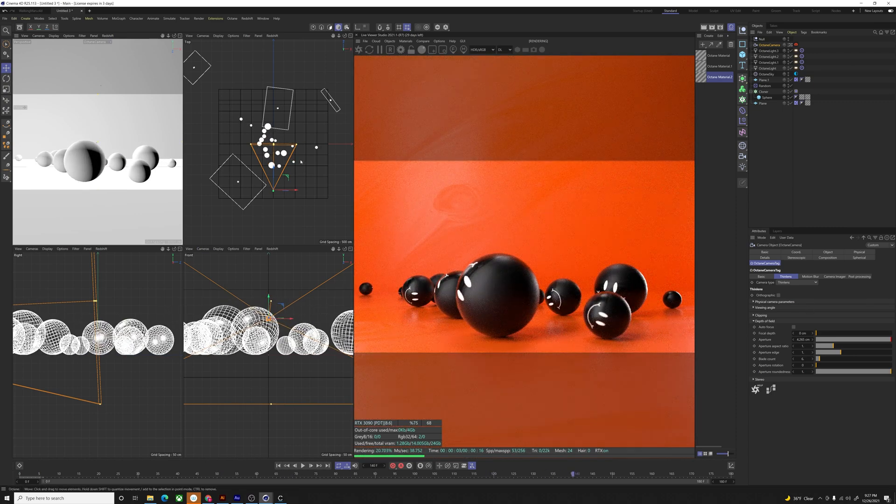
Increase the Octane camera's aperture for stronger depth-of-field blur
click(763, 39)
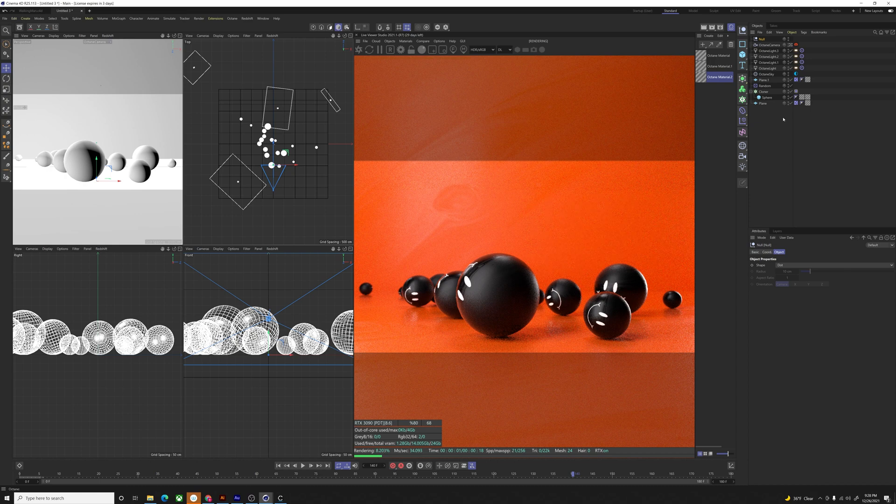
click(769, 45)
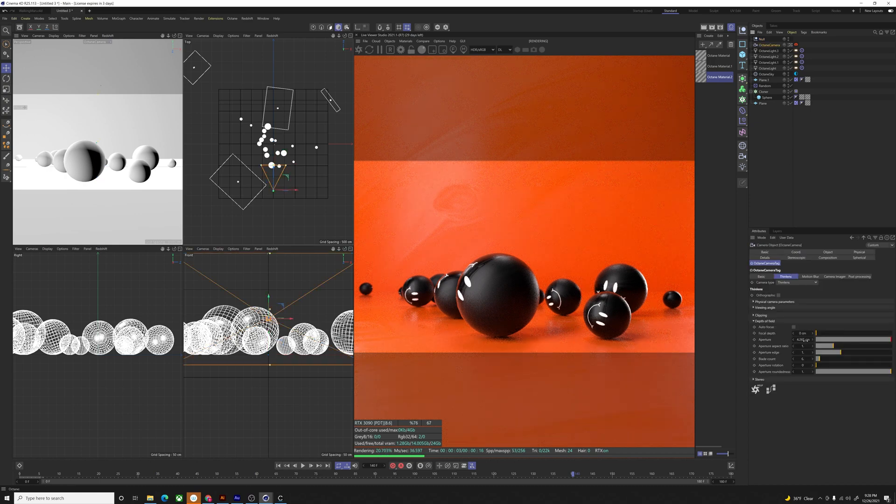
click(802, 339)
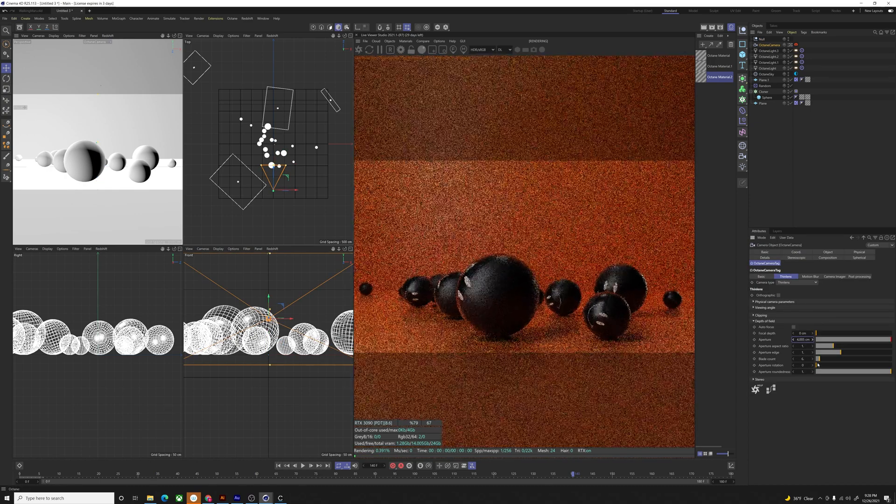
click(813, 340)
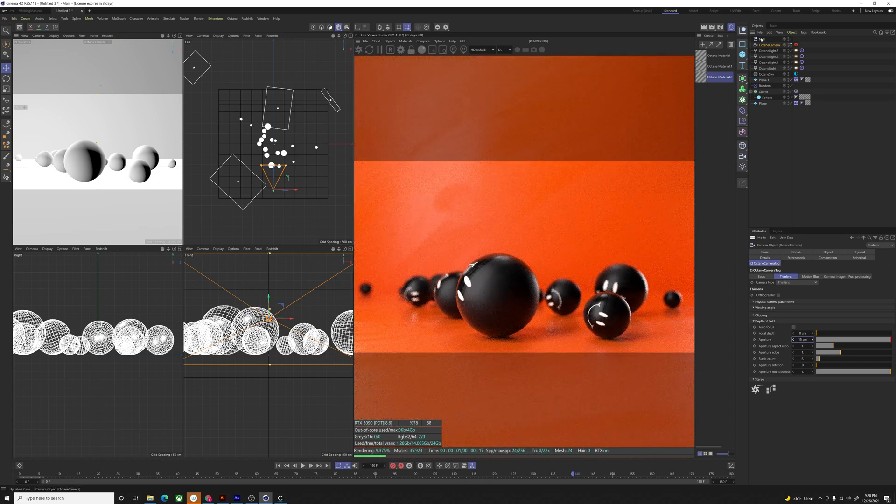
click(762, 38)
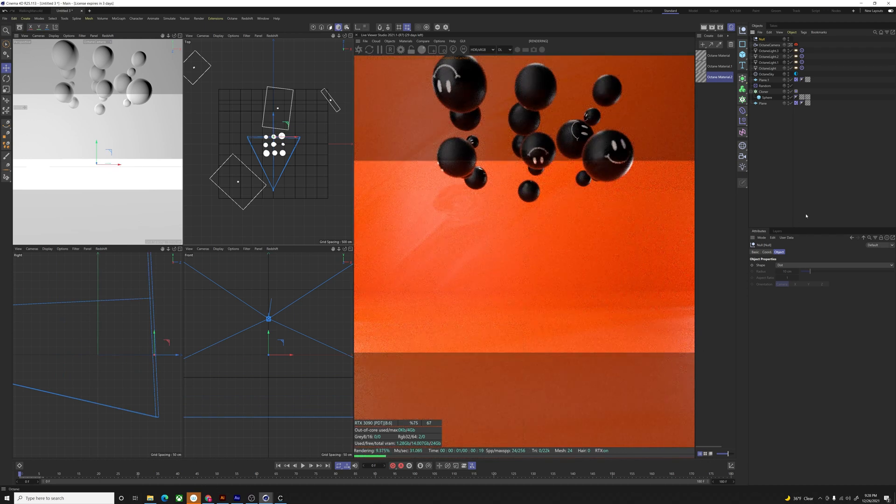
Set the focus Null's P.Z position at the end frame and rewind to frame 0
click(767, 252)
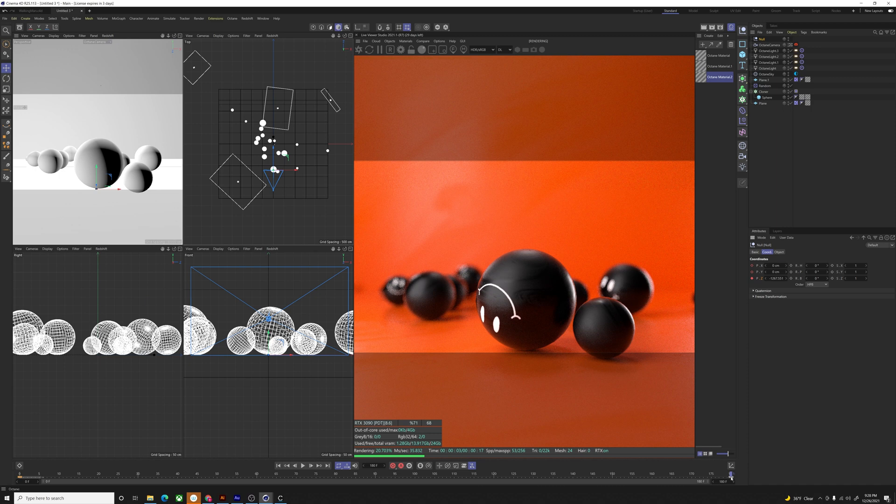
click(302, 465)
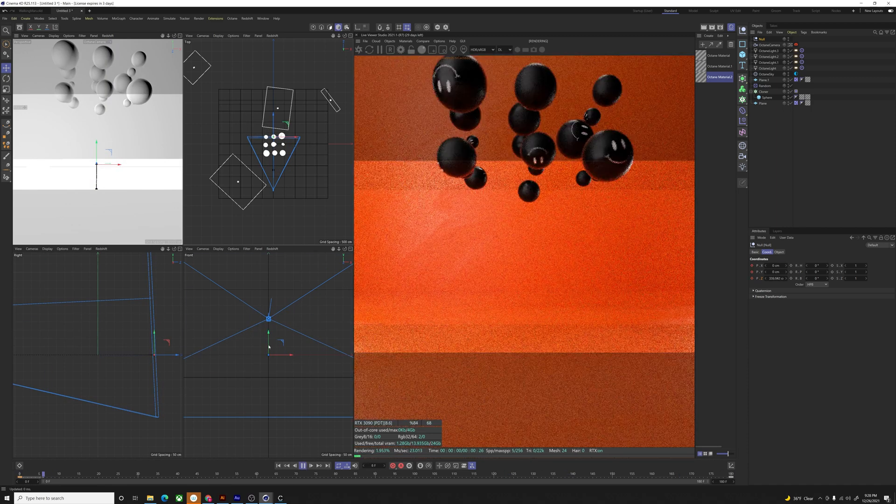